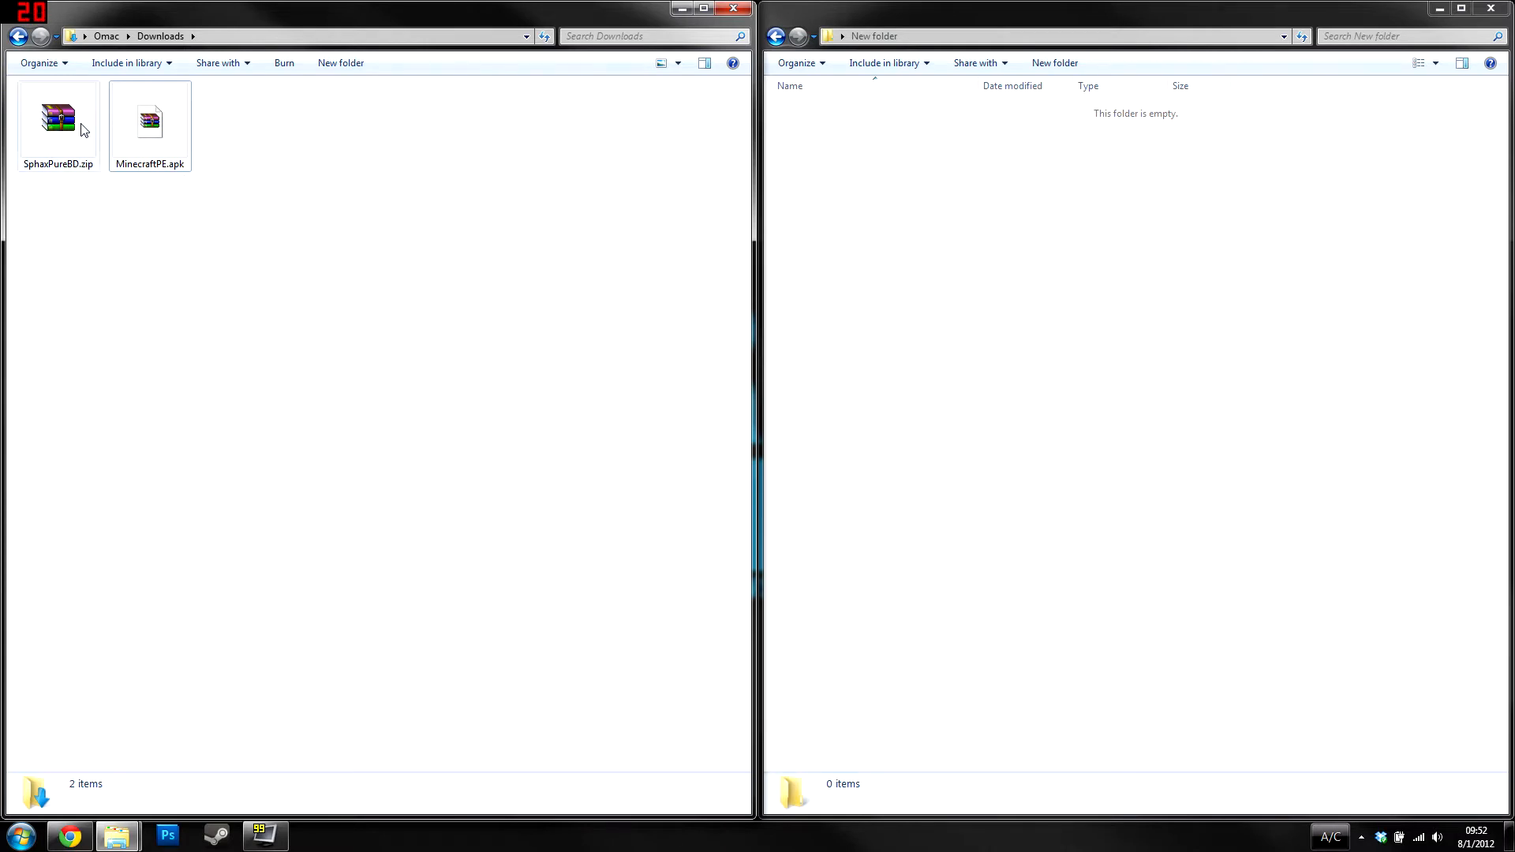
pyautogui.moveTo(58, 116)
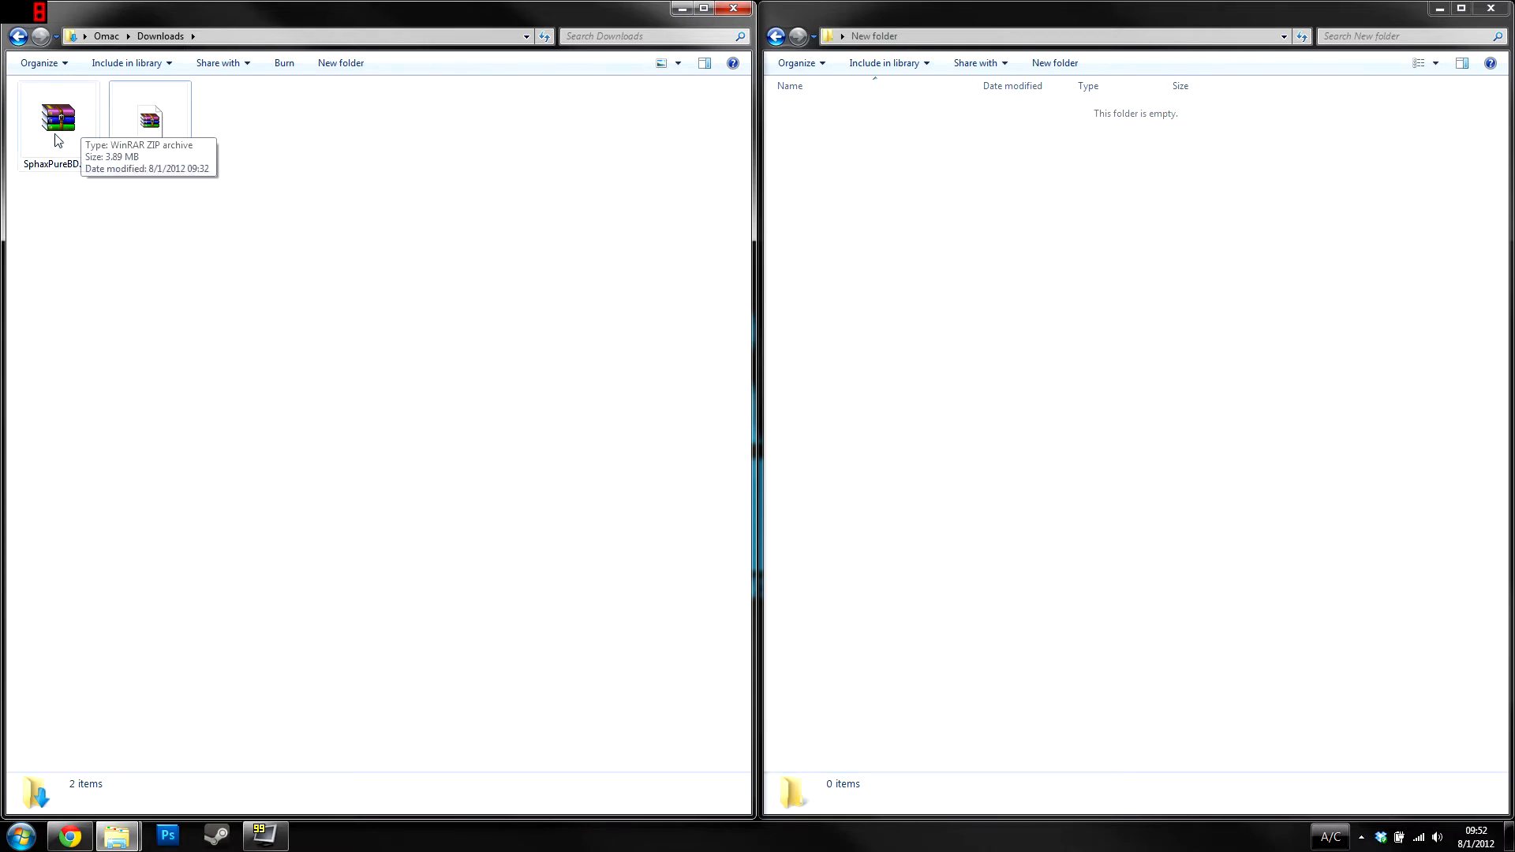
# - Extract SphaxPureBD.zip to a SphaxPureBD folder in Downloads, then select MinecraftPE.apk
pyautogui.click(57, 116)
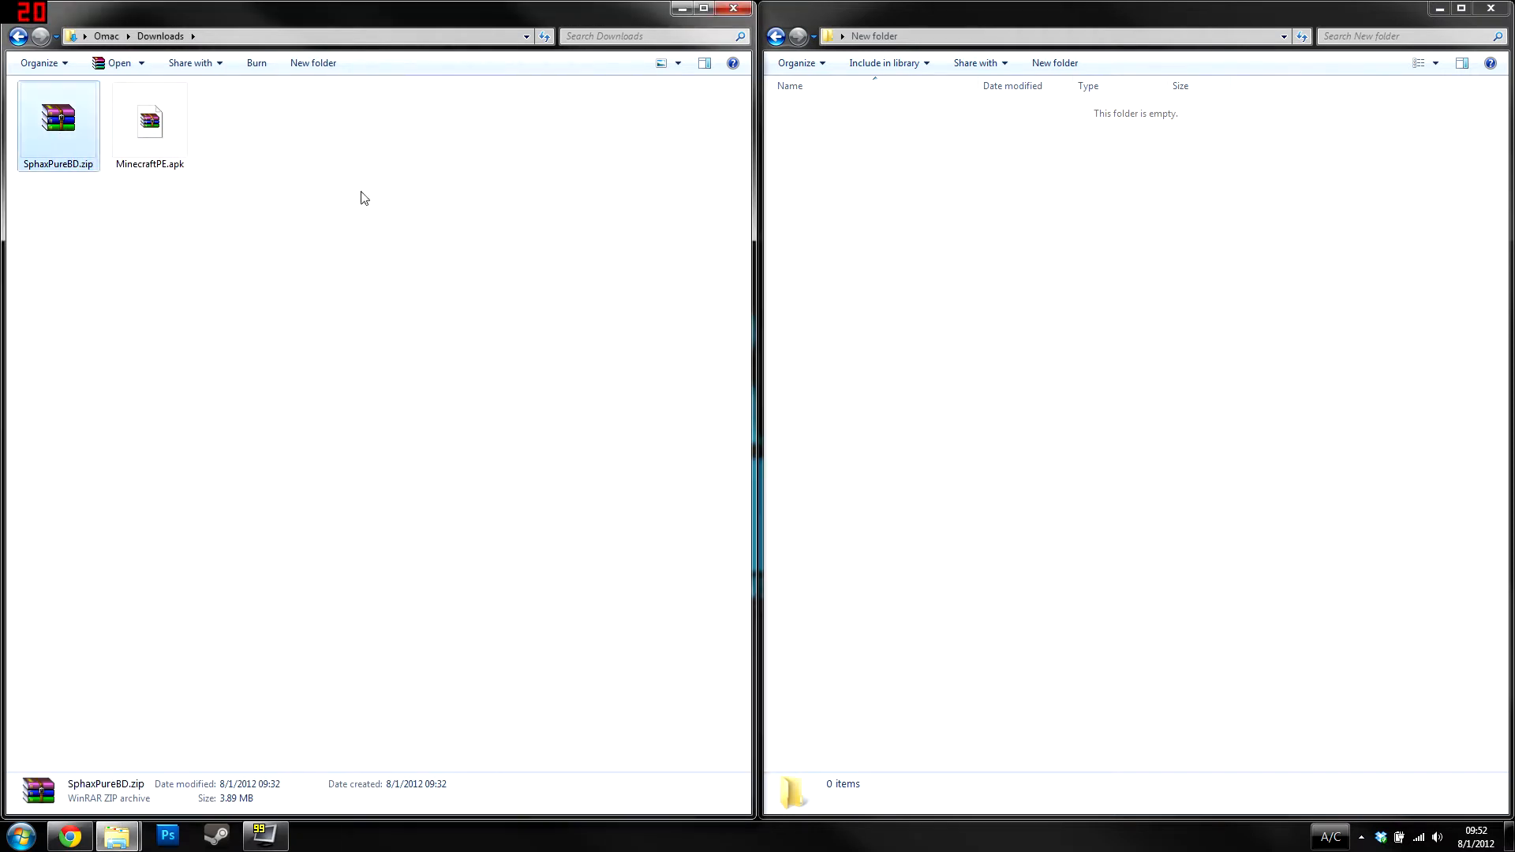
pyautogui.click(150, 119)
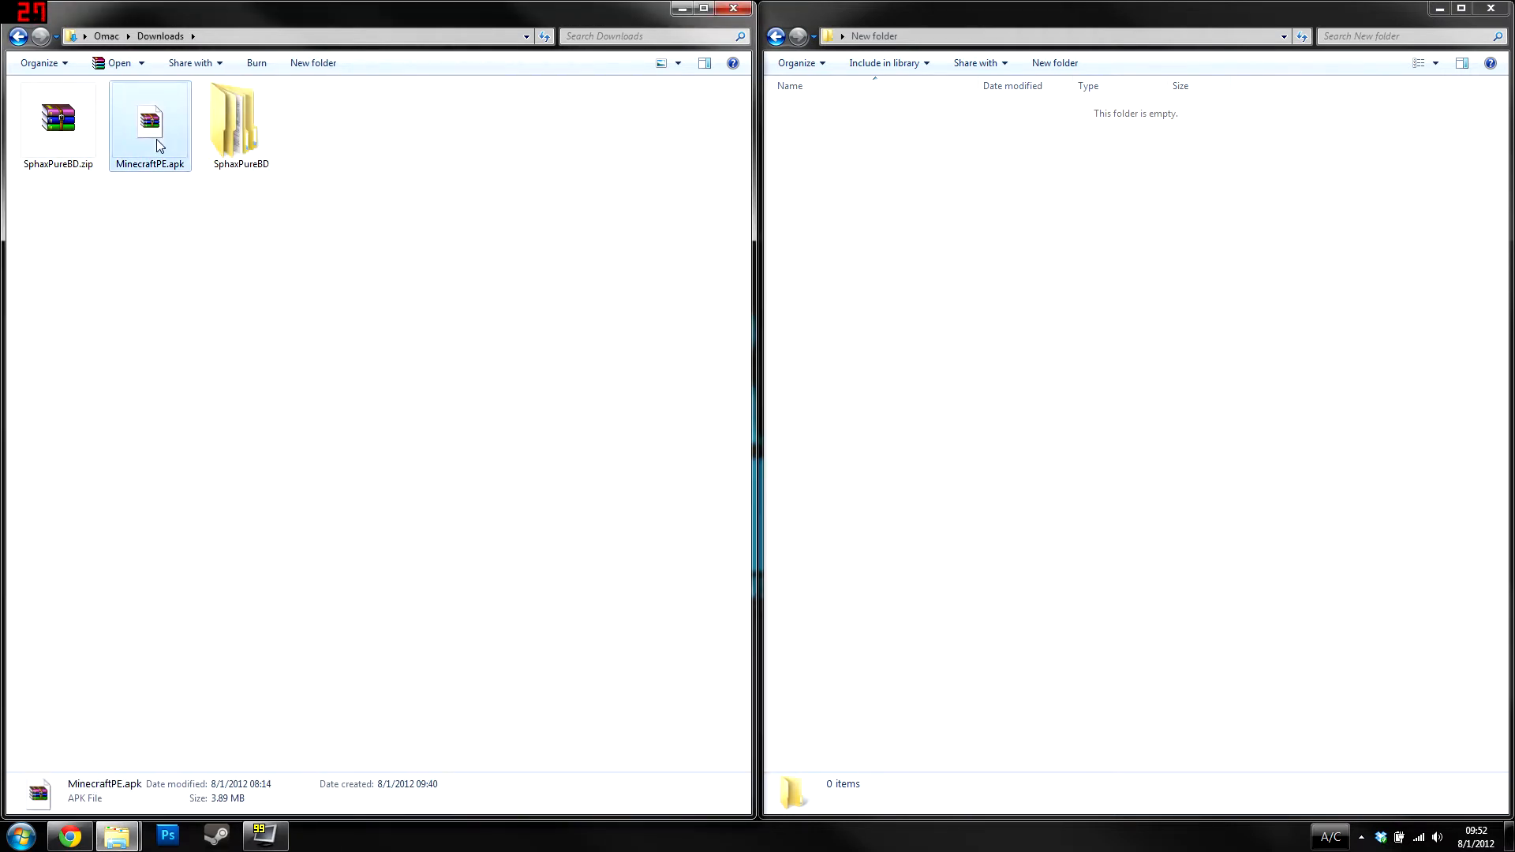
pyautogui.click(15, 835)
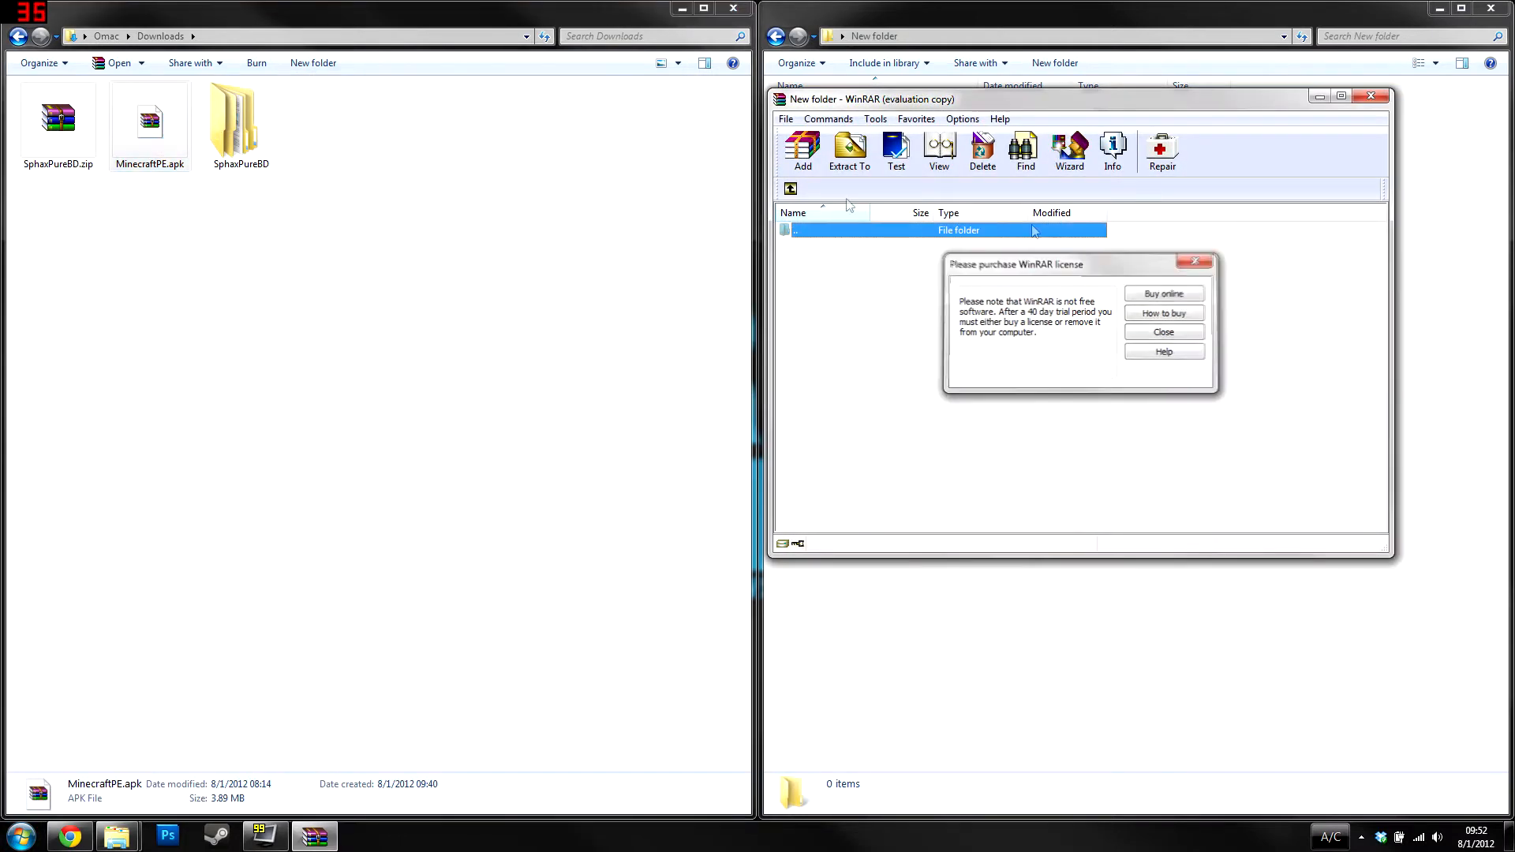
# - Dismiss the WinRAR license reminder and open the pack's SphaxPureBD/assets/mob folder
pyautogui.click(1163, 331)
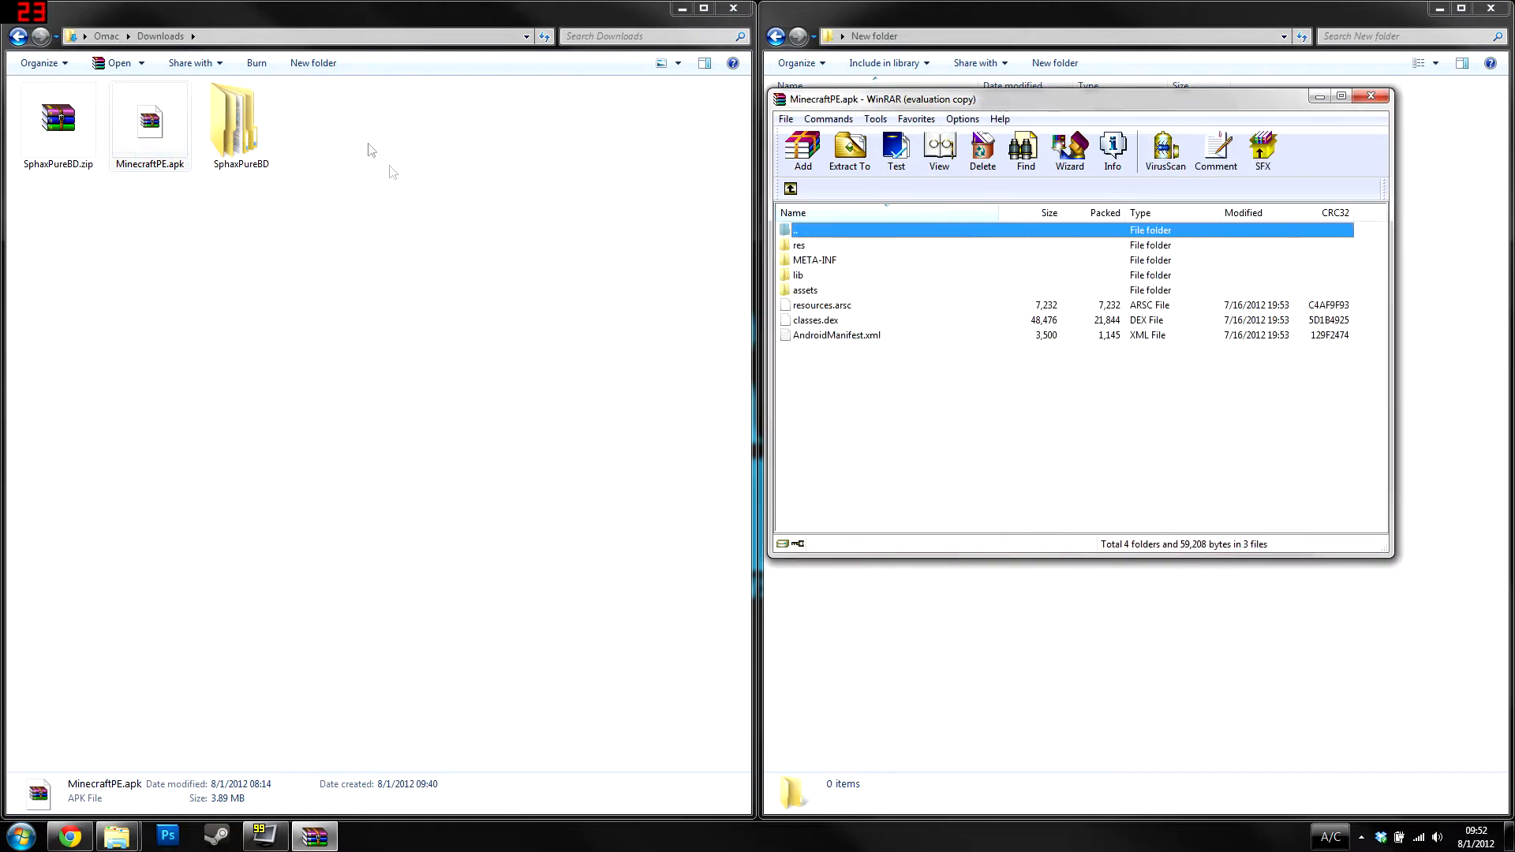
pyautogui.doubleClick(240, 116)
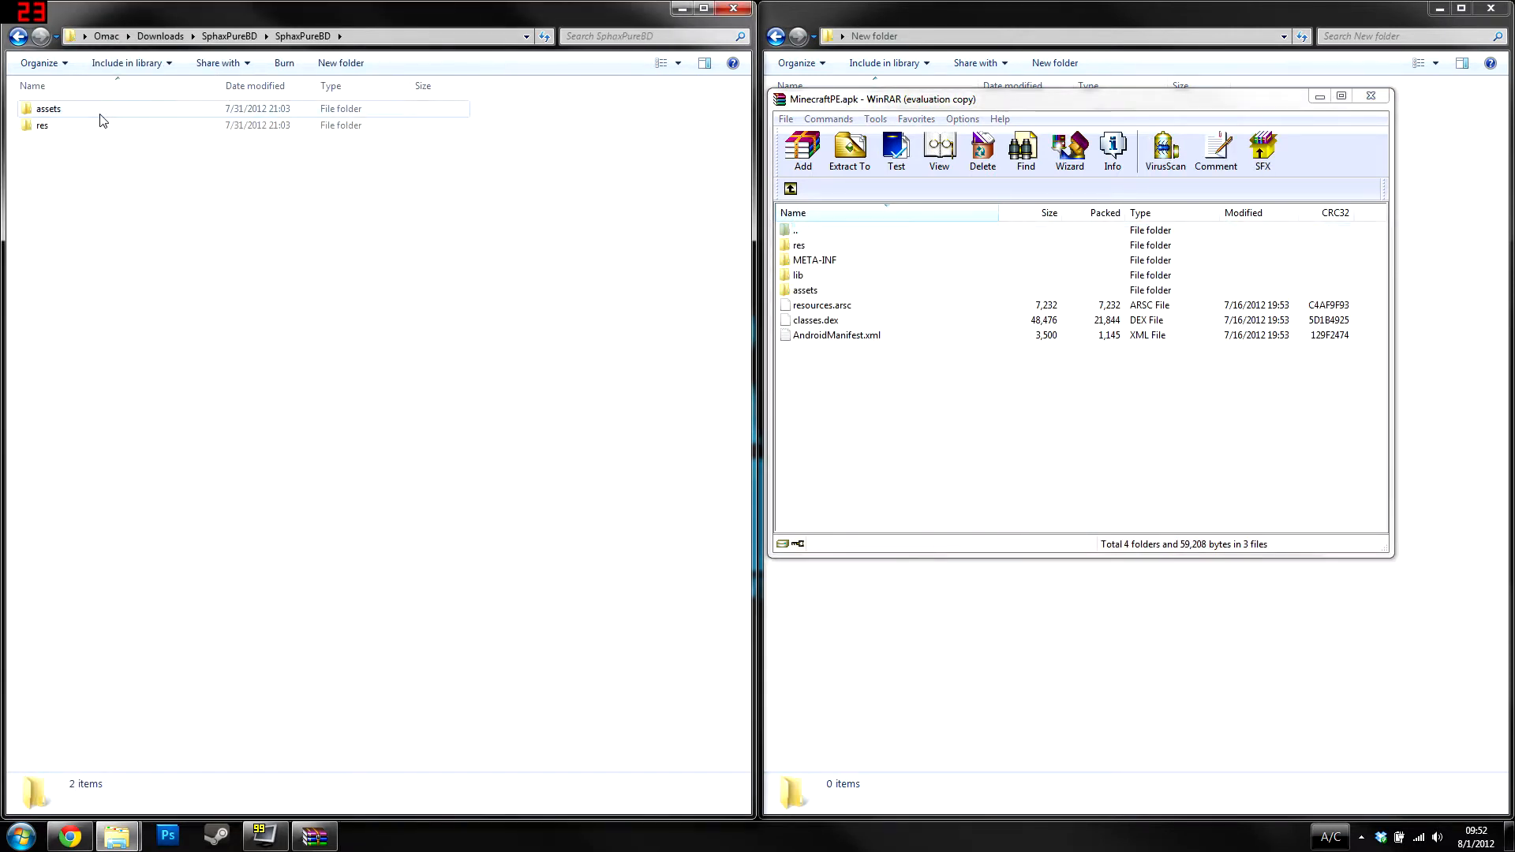
pyautogui.doubleClick(47, 108)
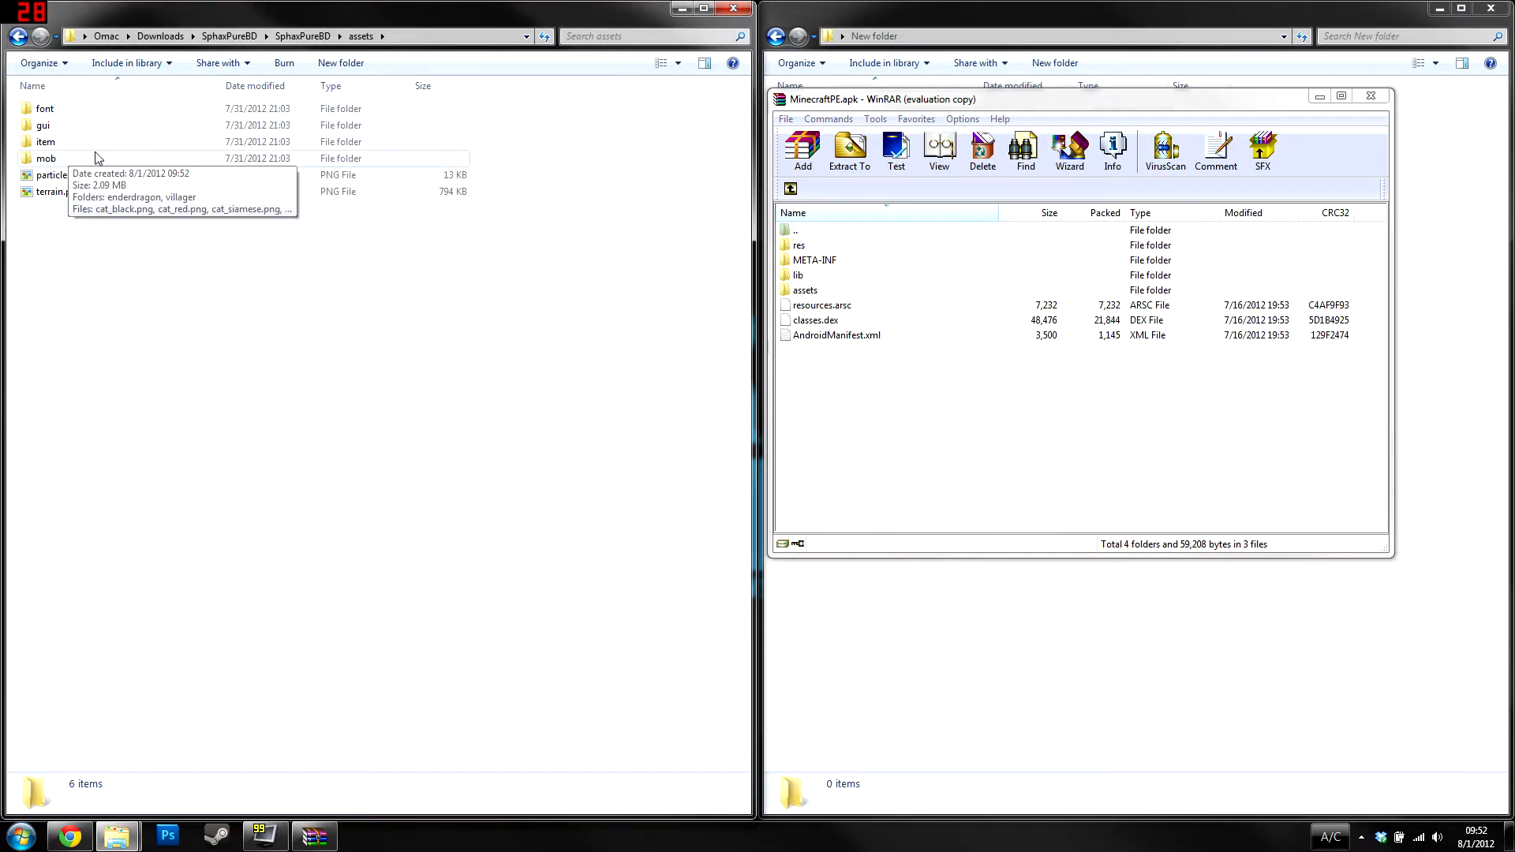
pyautogui.doubleClick(47, 158)
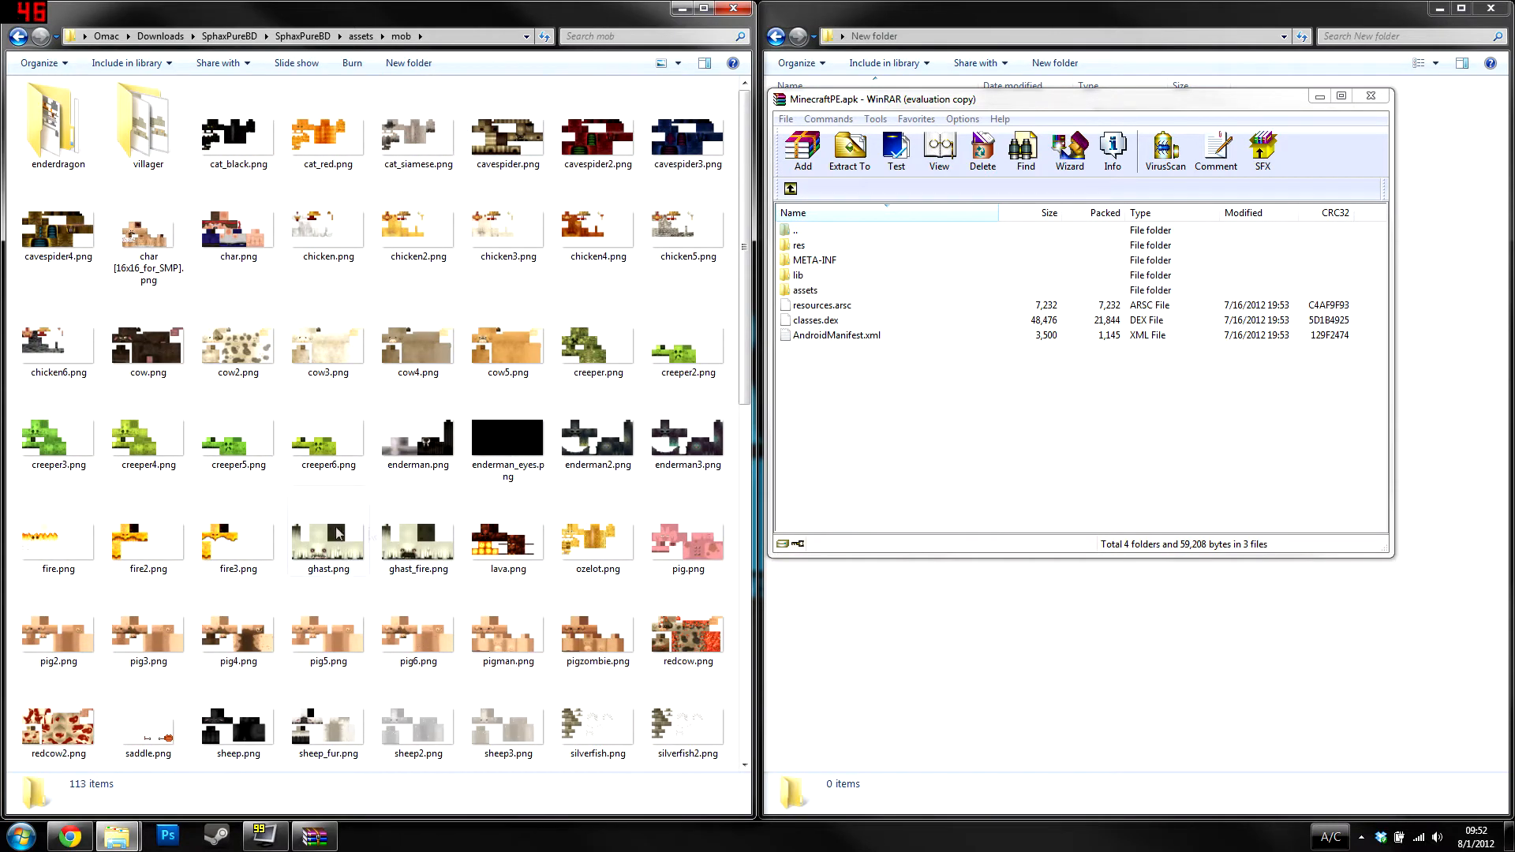
# - Open the apk's assets folder and select the pack's zombie.png and spider.png
pyautogui.click(804, 289)
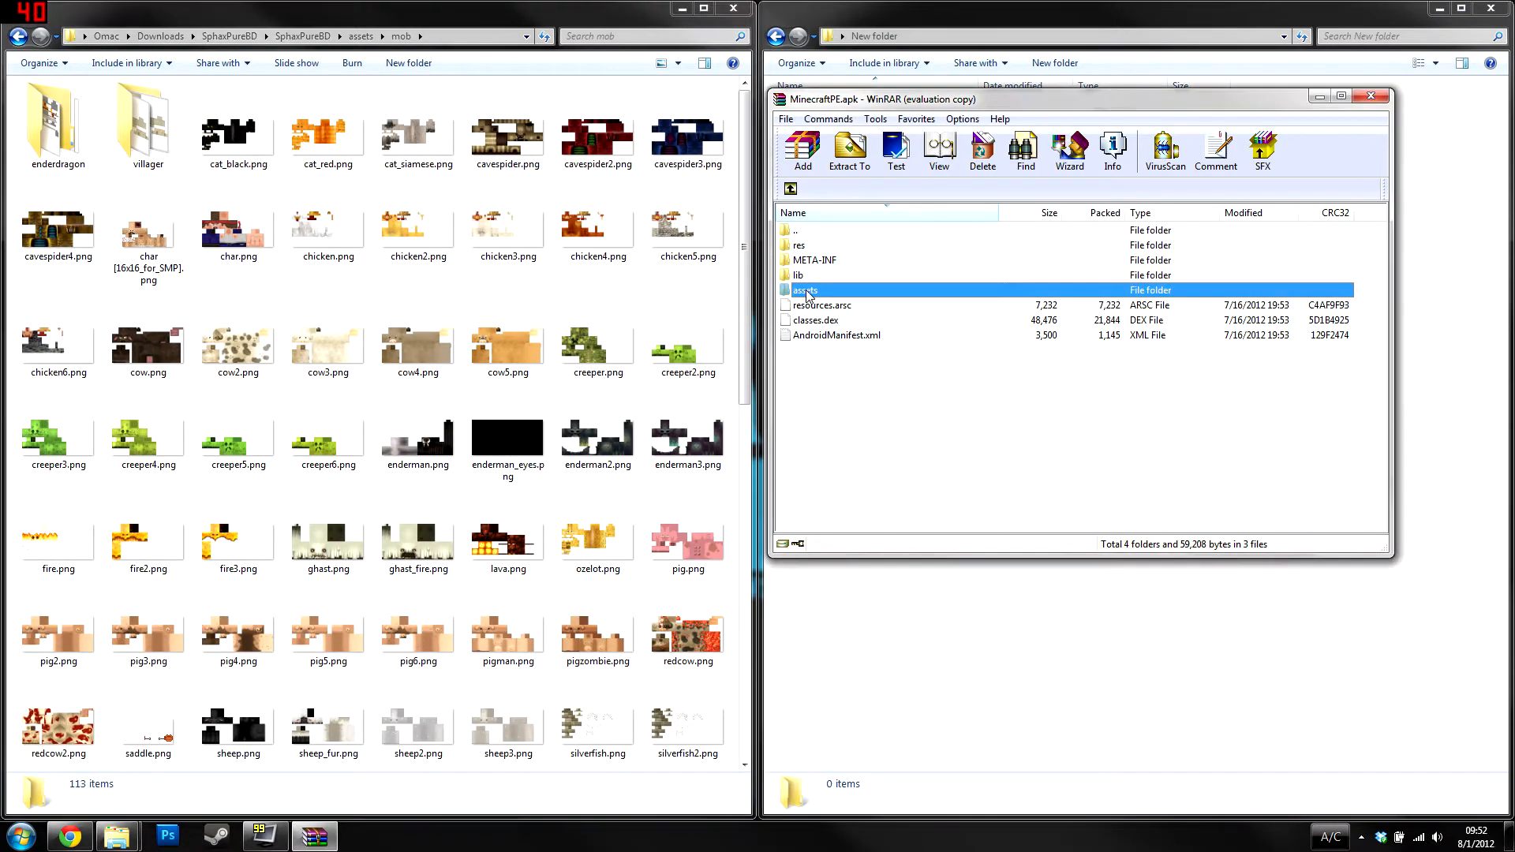
pyautogui.doubleClick(804, 290)
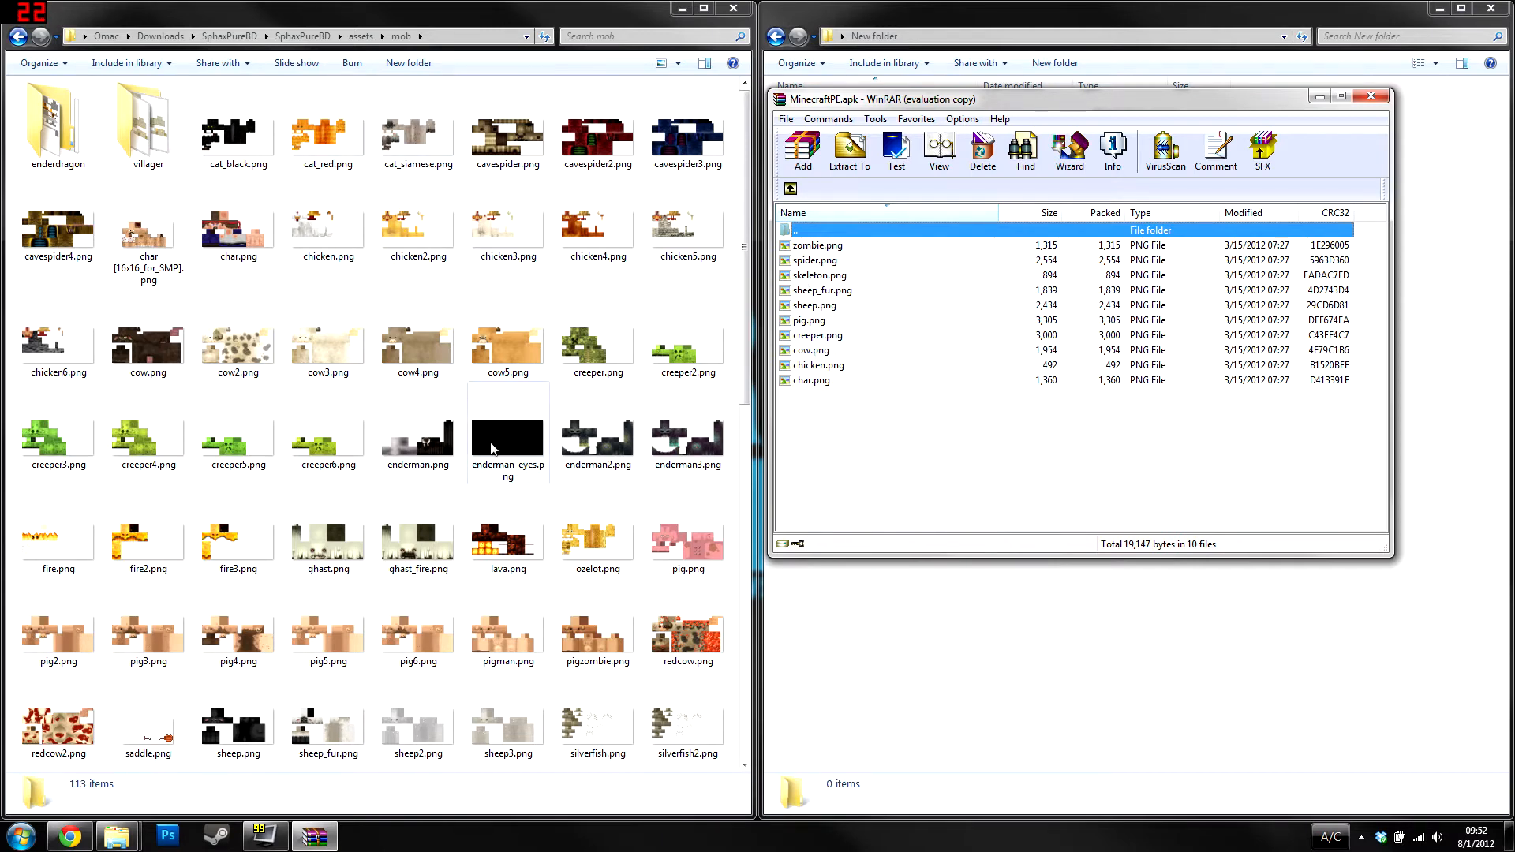
pyautogui.scroll(-3)
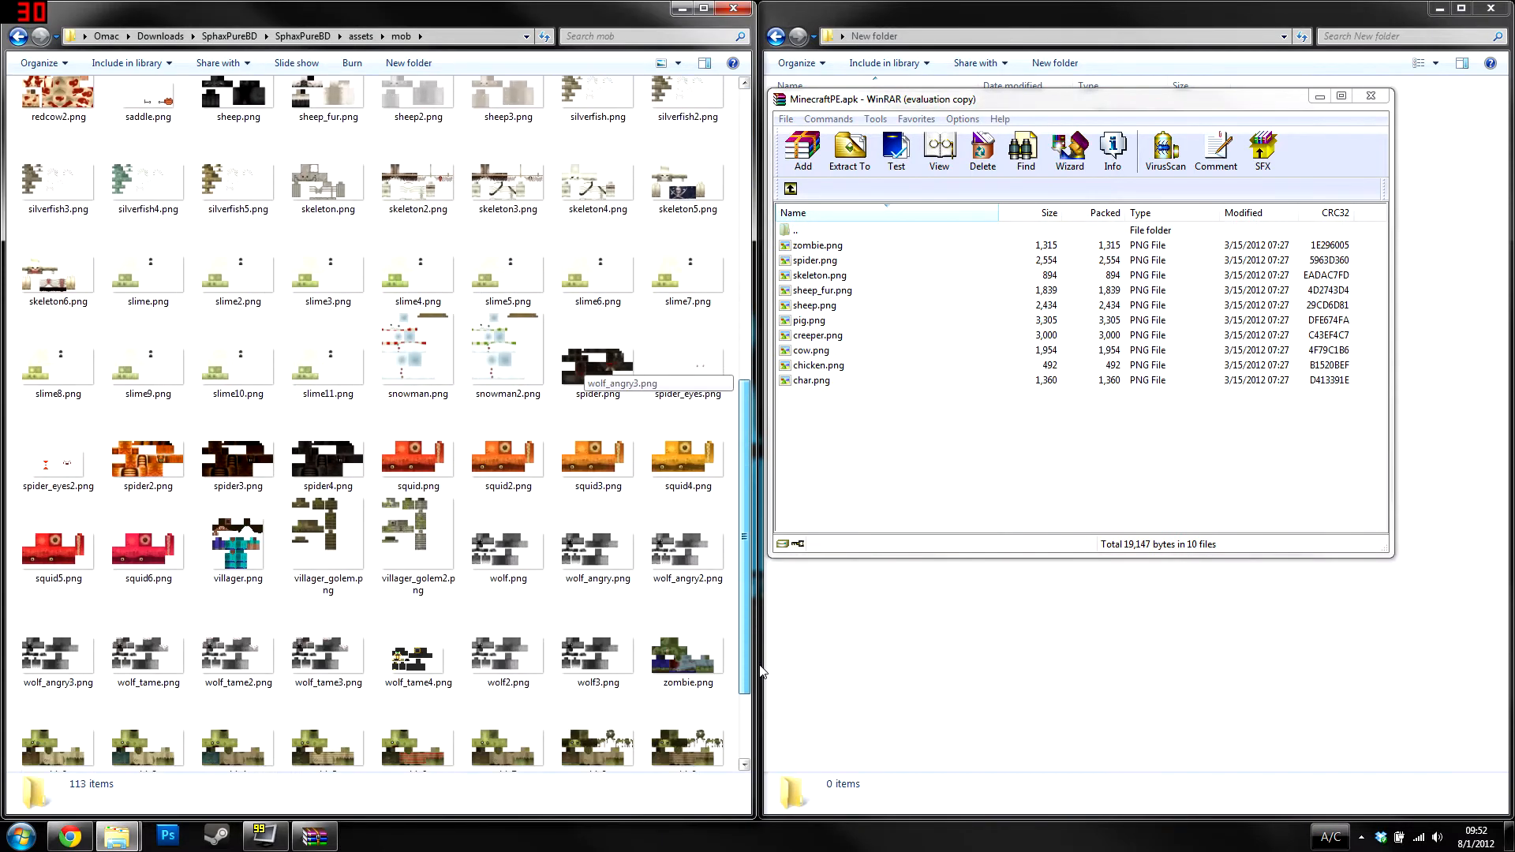
pyautogui.scroll(-3)
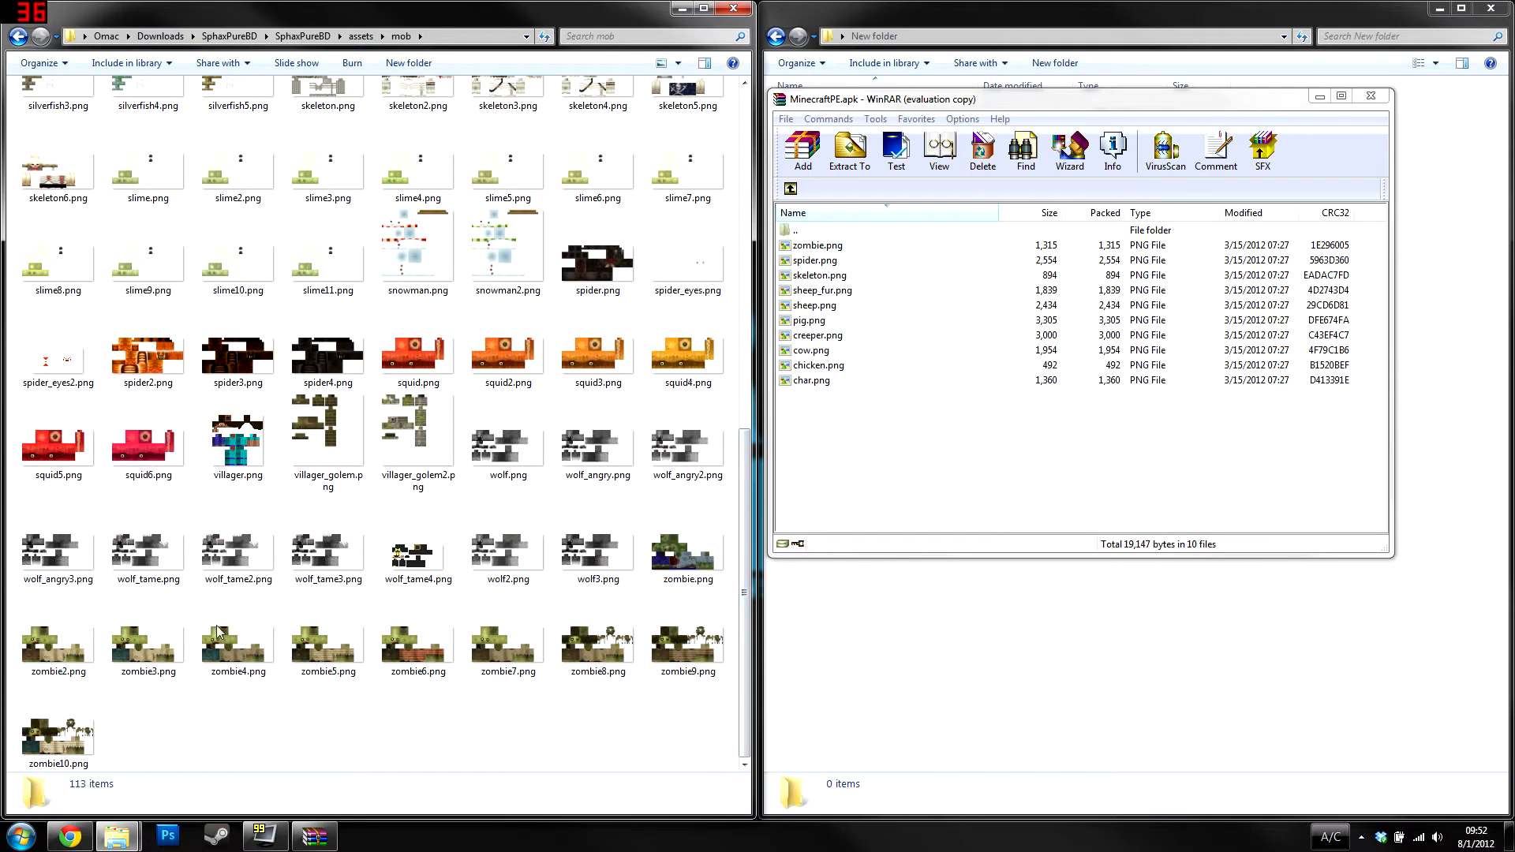
pyautogui.click(687, 539)
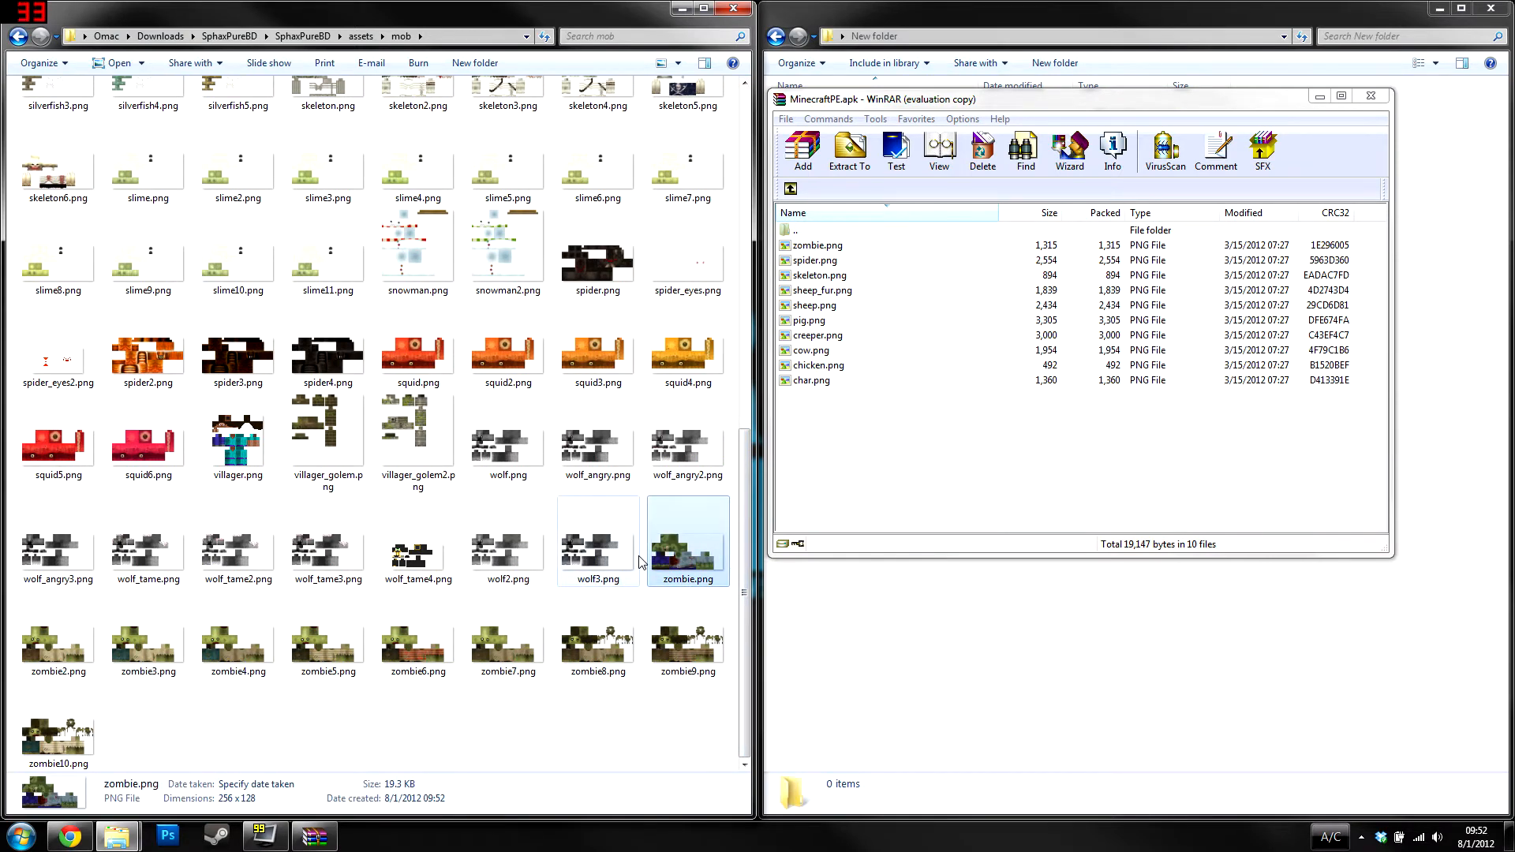
pyautogui.click(597, 253)
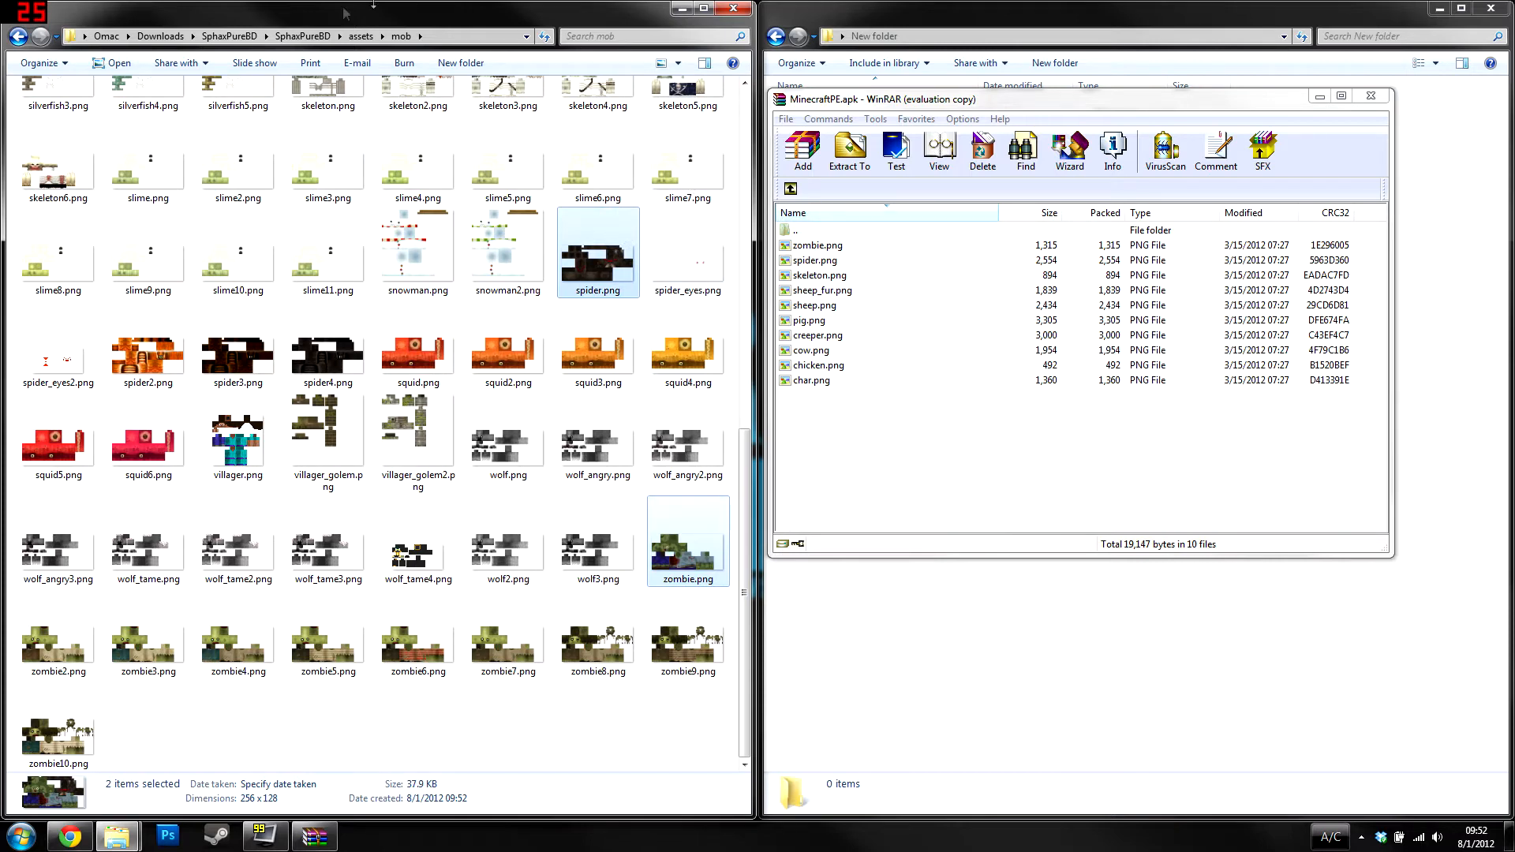
# - Add default.png and default8.png into the apk's font folder, then select all gui textures
pyautogui.click(399, 35)
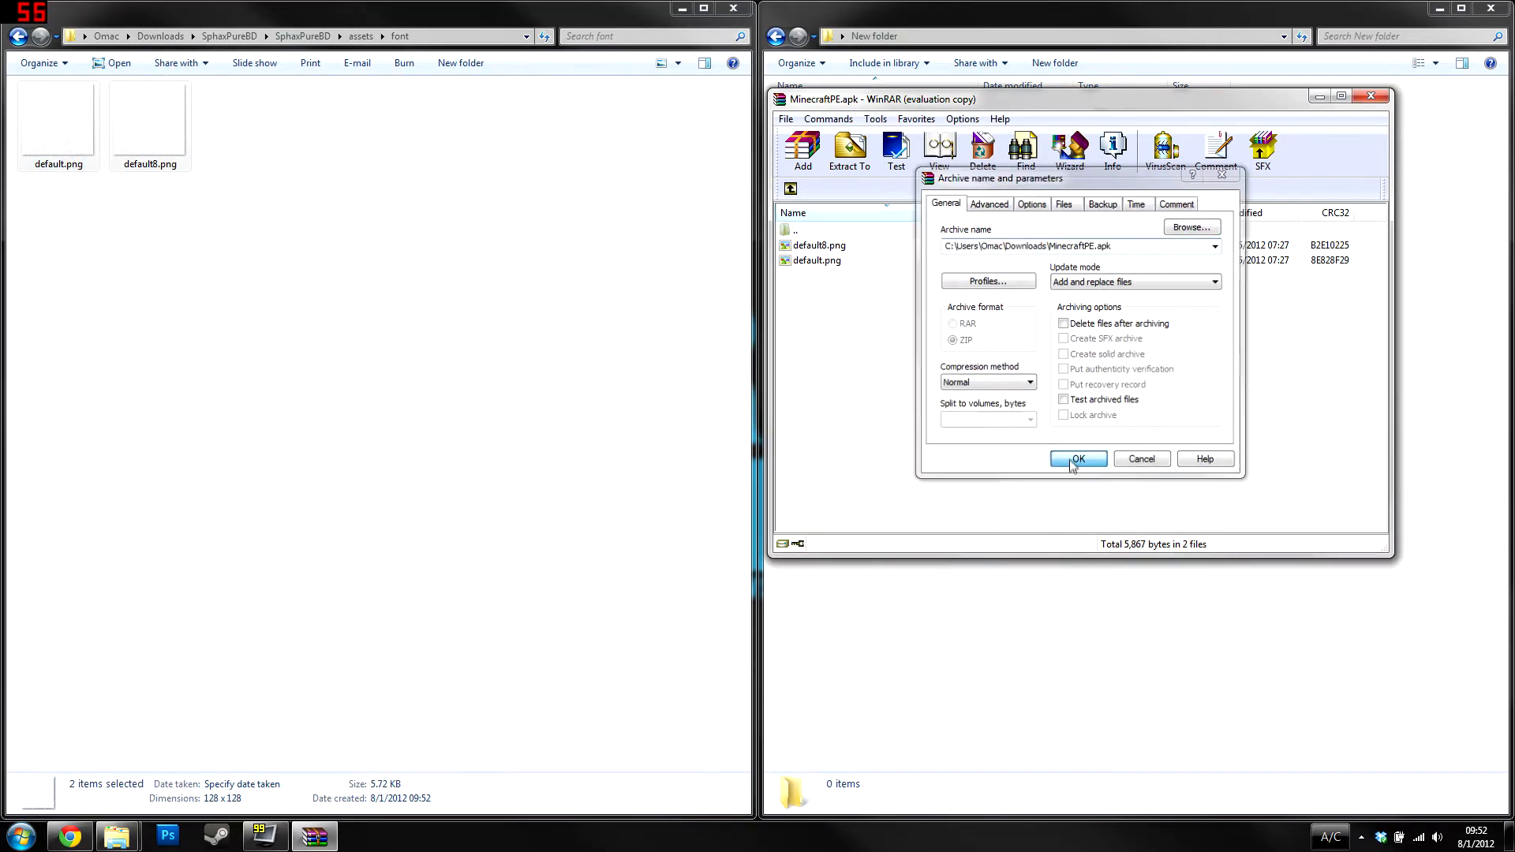
pyautogui.click(1079, 458)
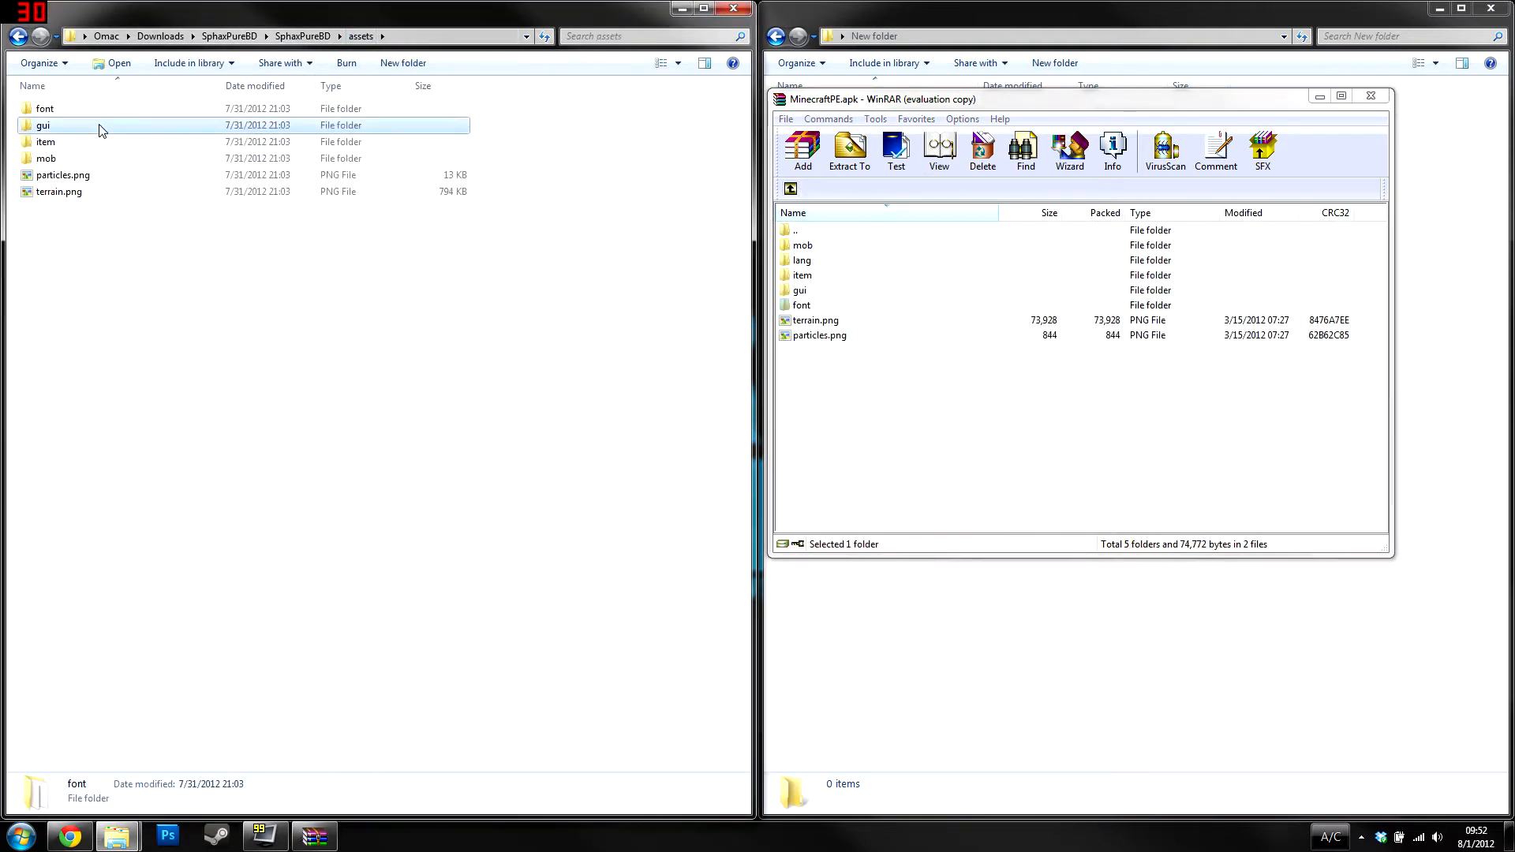
pyautogui.doubleClick(43, 125)
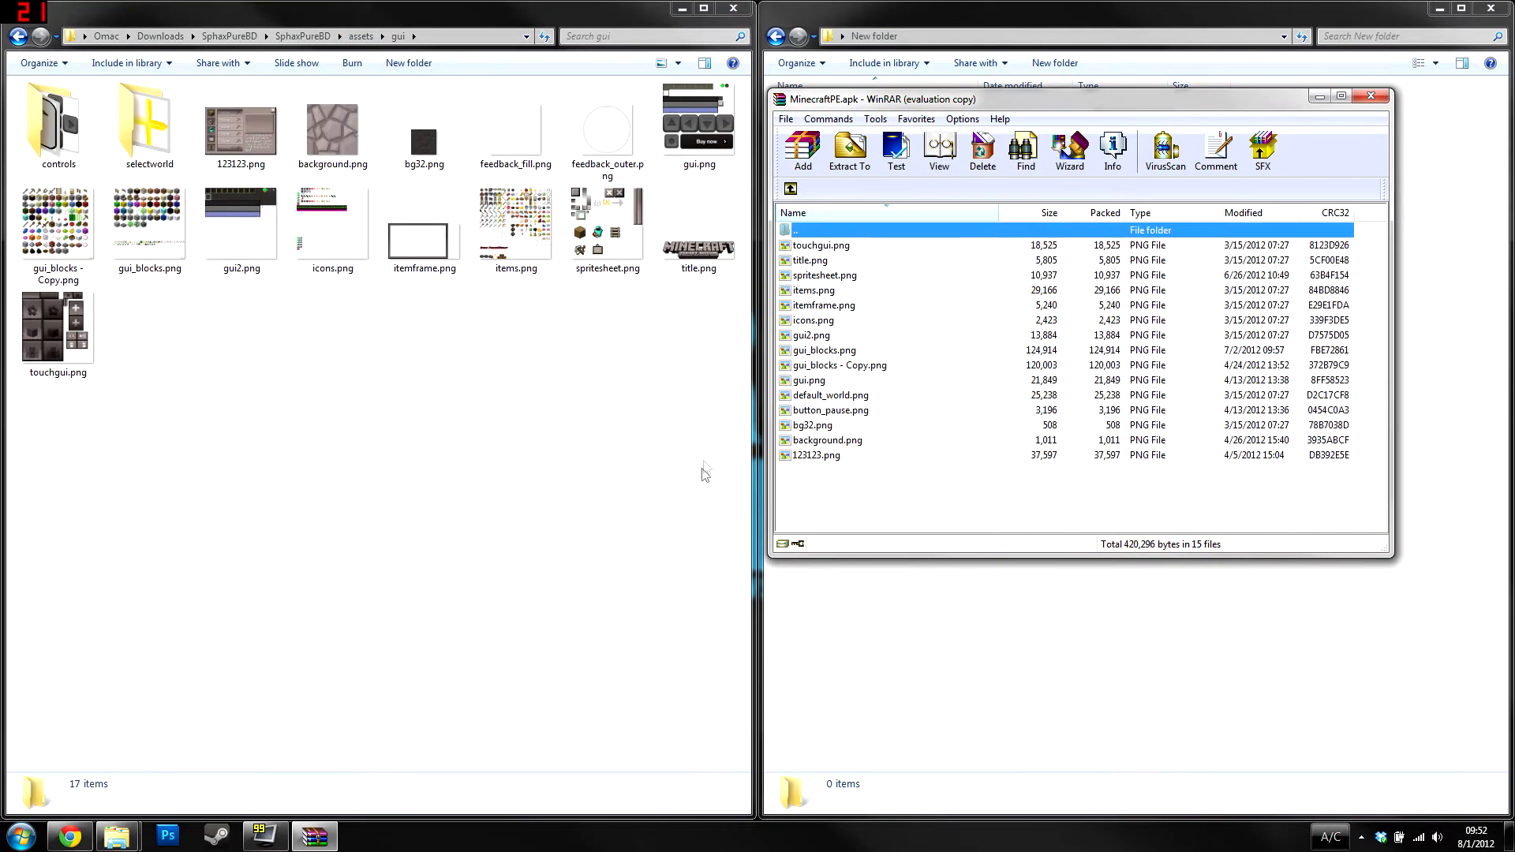
pyautogui.press('ctrl+a')
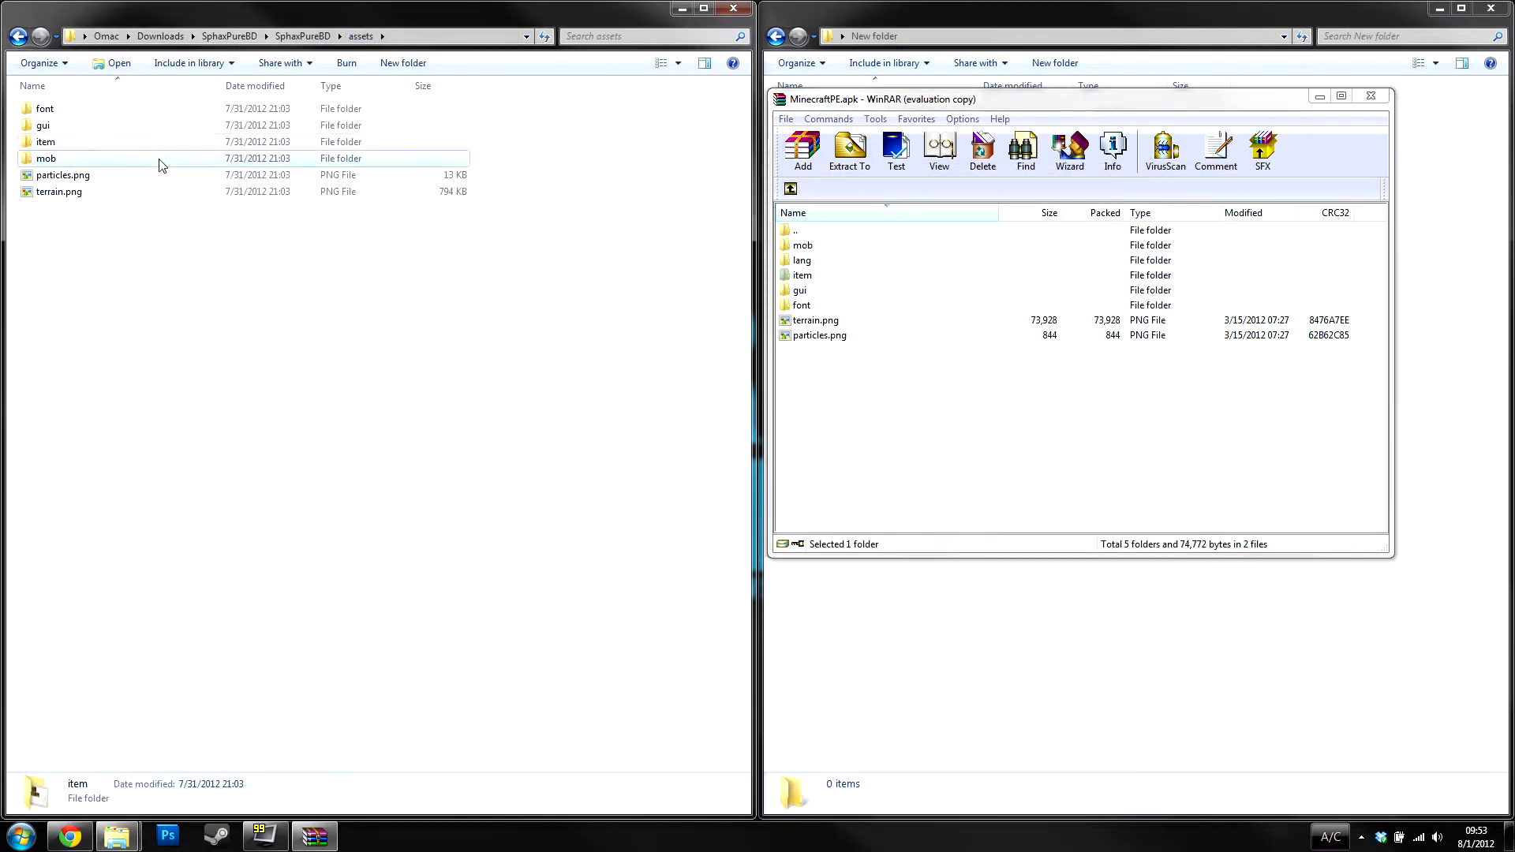
# - Pick the ten matching mob PNGs, including char, cow, pig and zombie, and return to assets
pyautogui.doubleClick(46, 157)
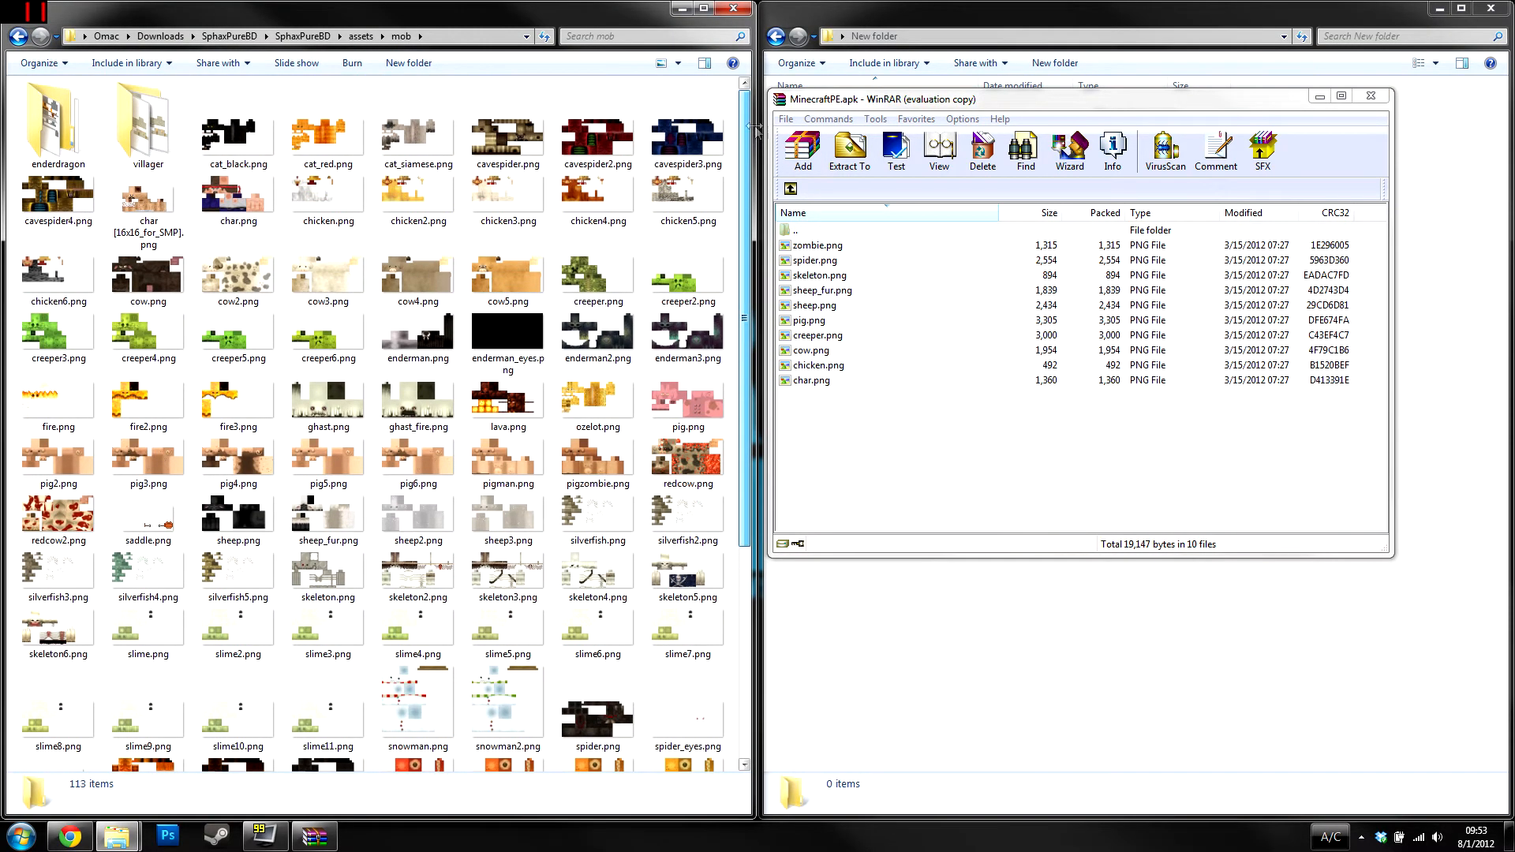
pyautogui.click(793, 212)
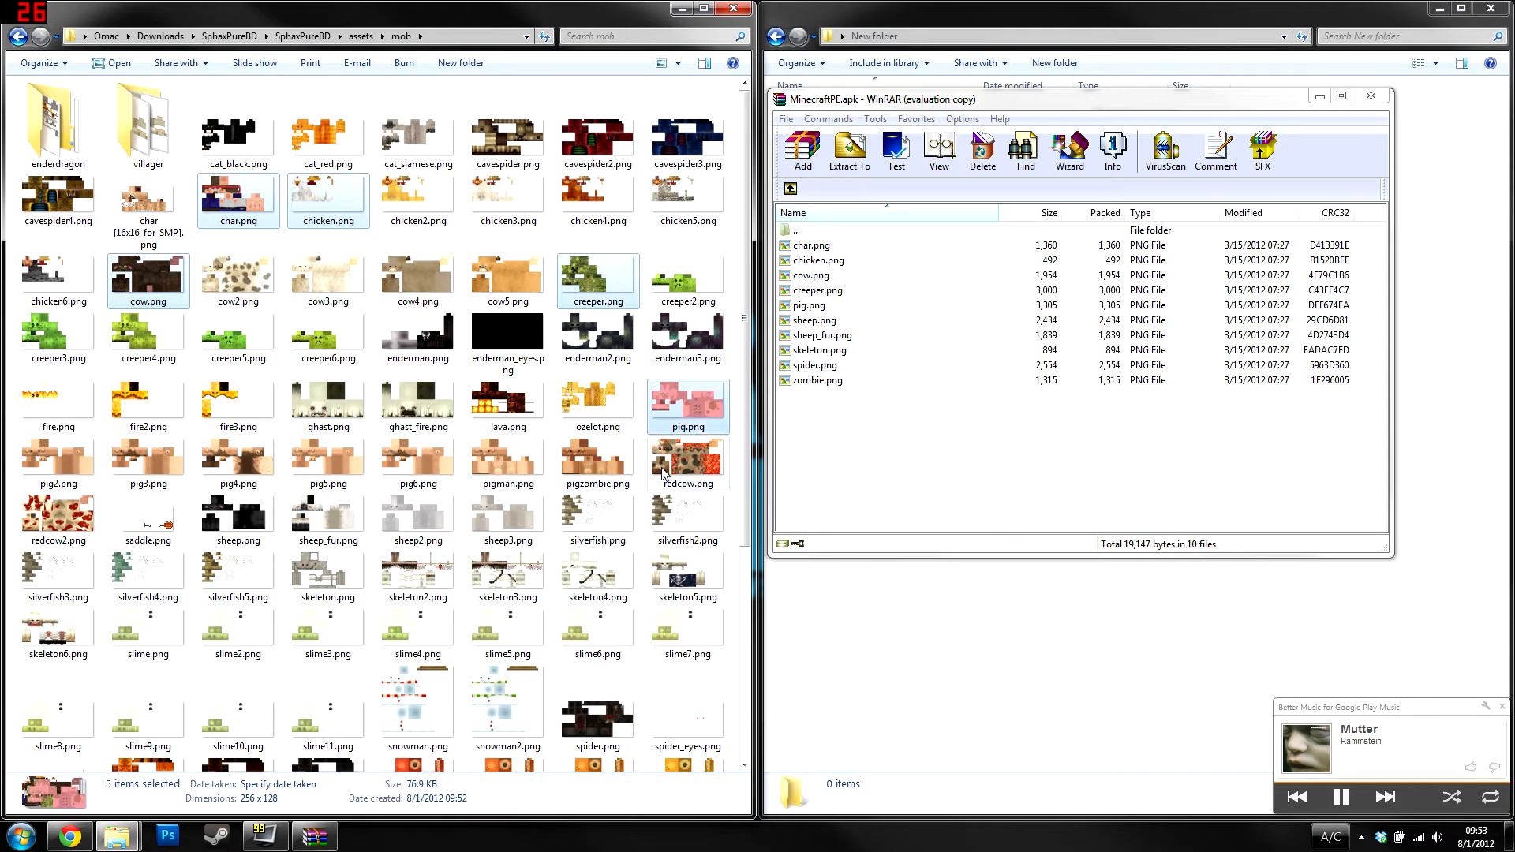
pyautogui.scroll(-3)
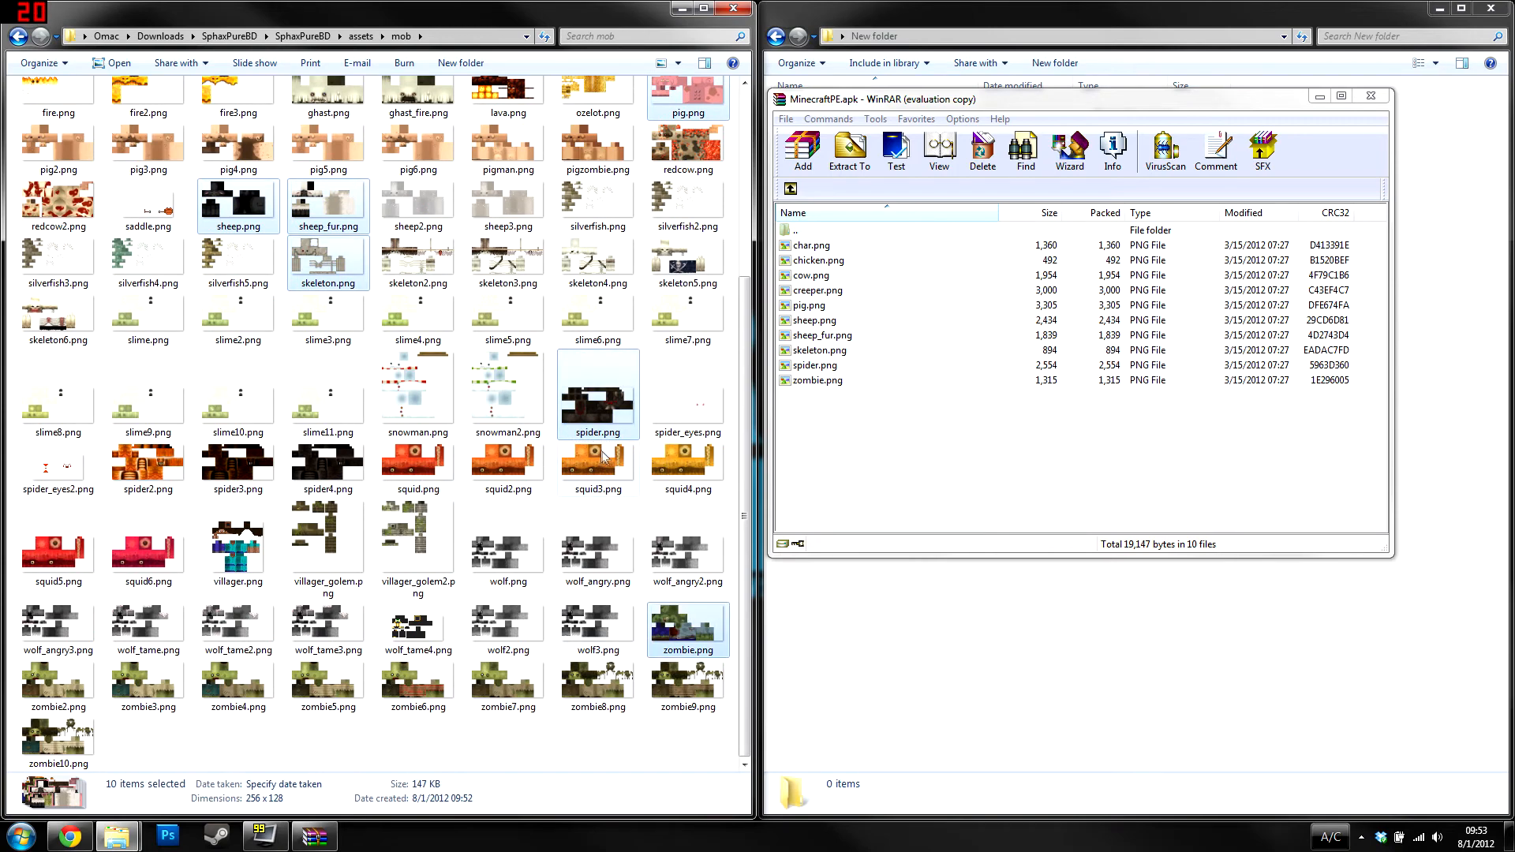
pyautogui.scroll(3)
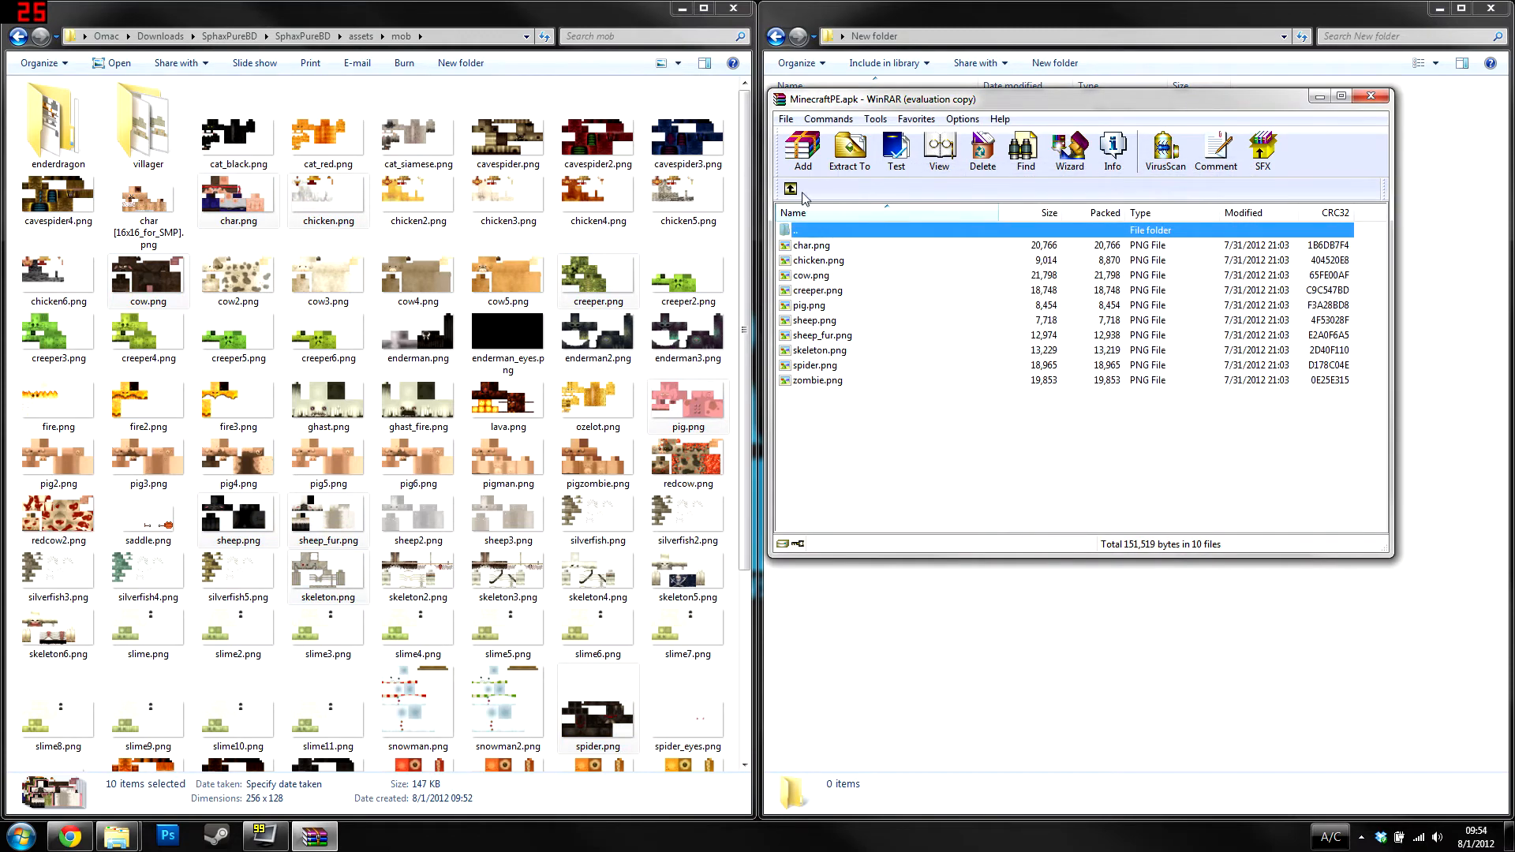
pyautogui.click(789, 188)
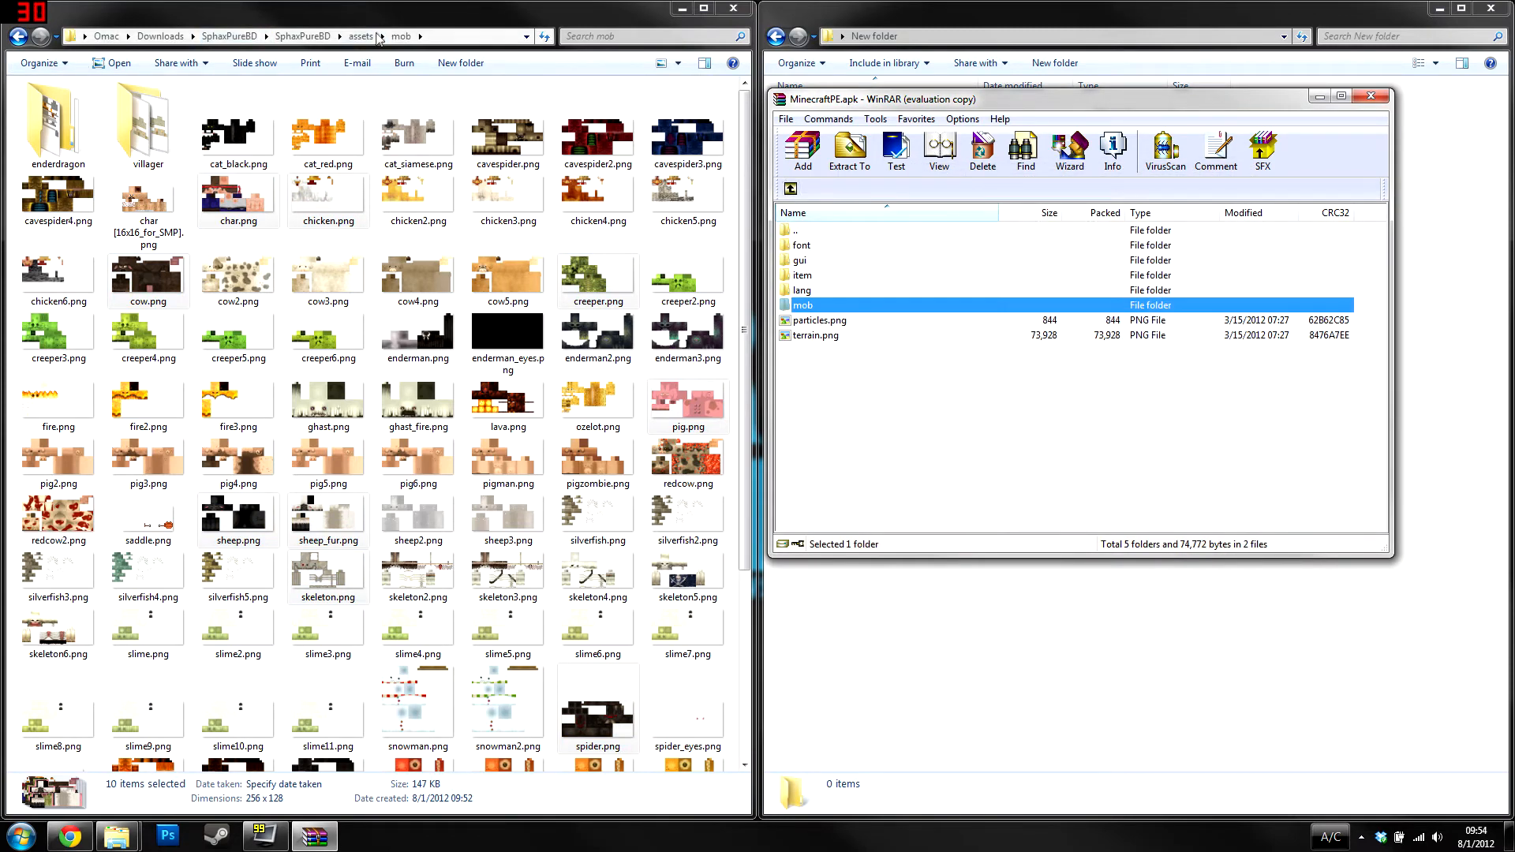
# - Add particles.png and terrain.png to the apk root, confirm replacement, and close WinRAR
pyautogui.click(361, 35)
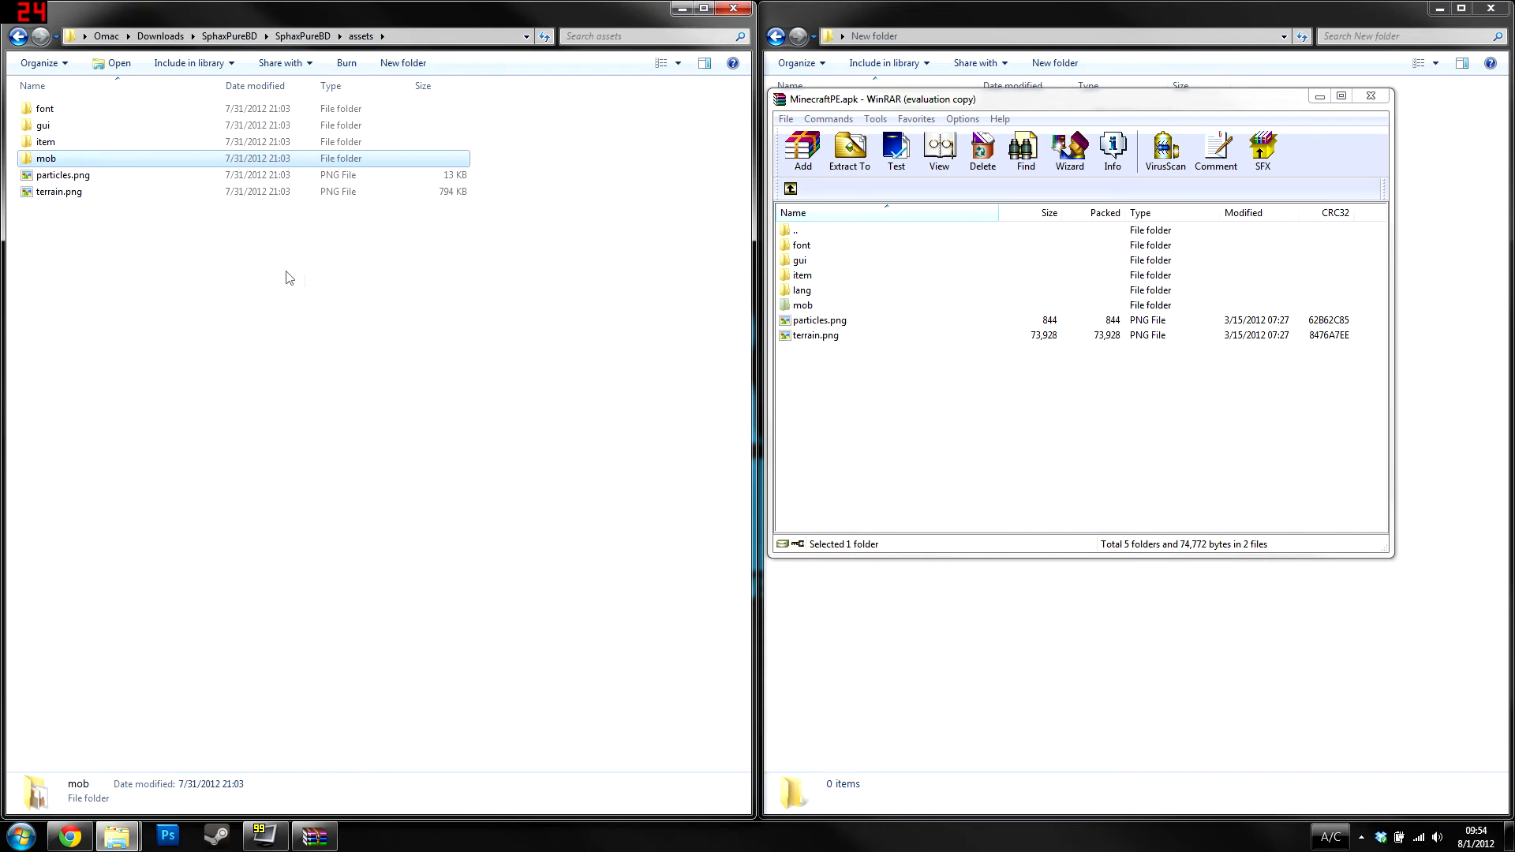
pyautogui.click(800, 150)
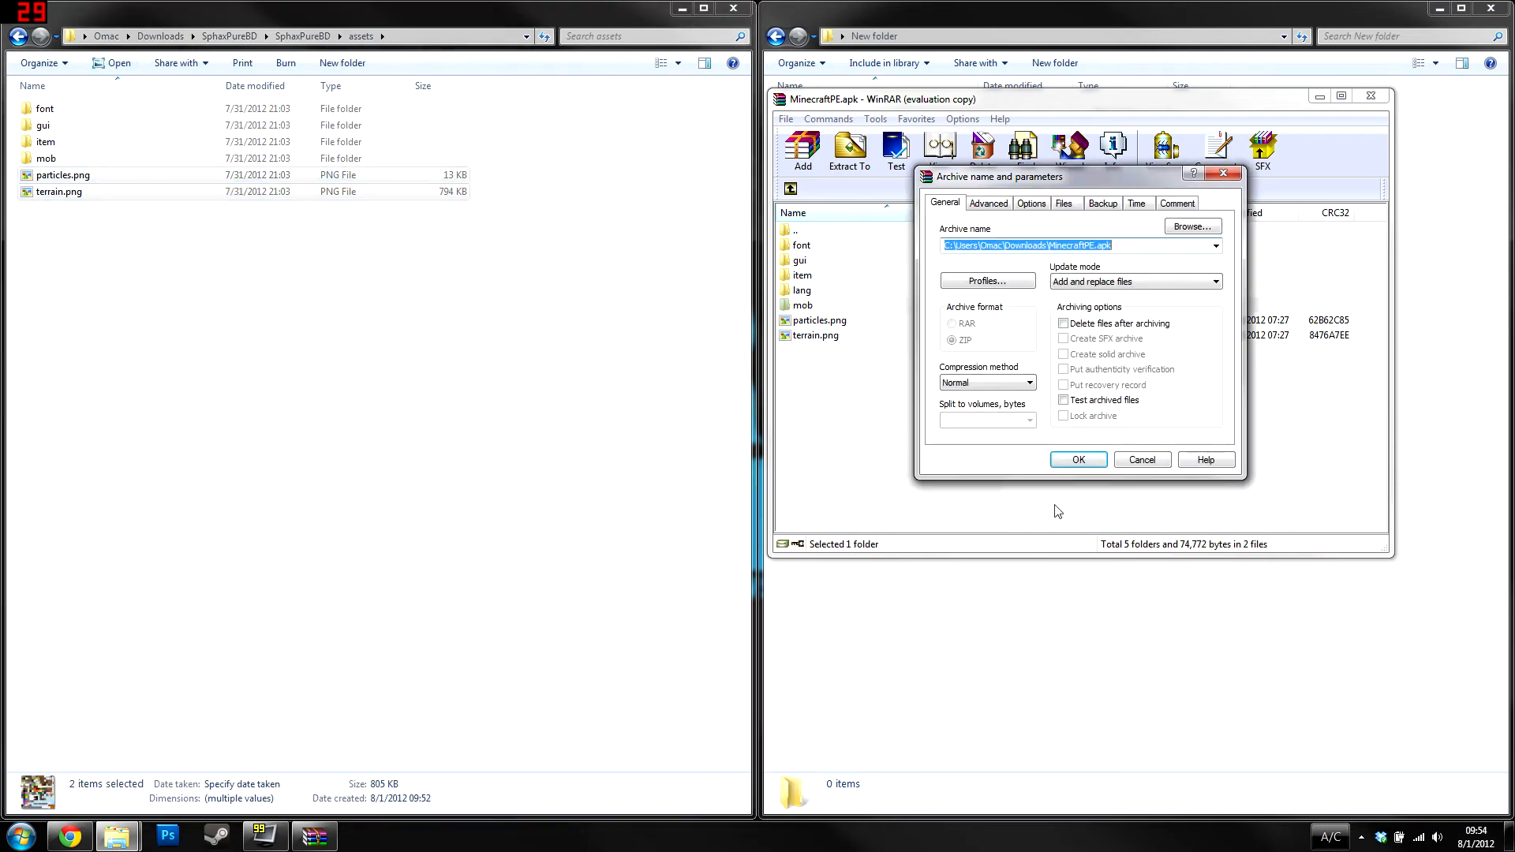
pyautogui.click(1077, 459)
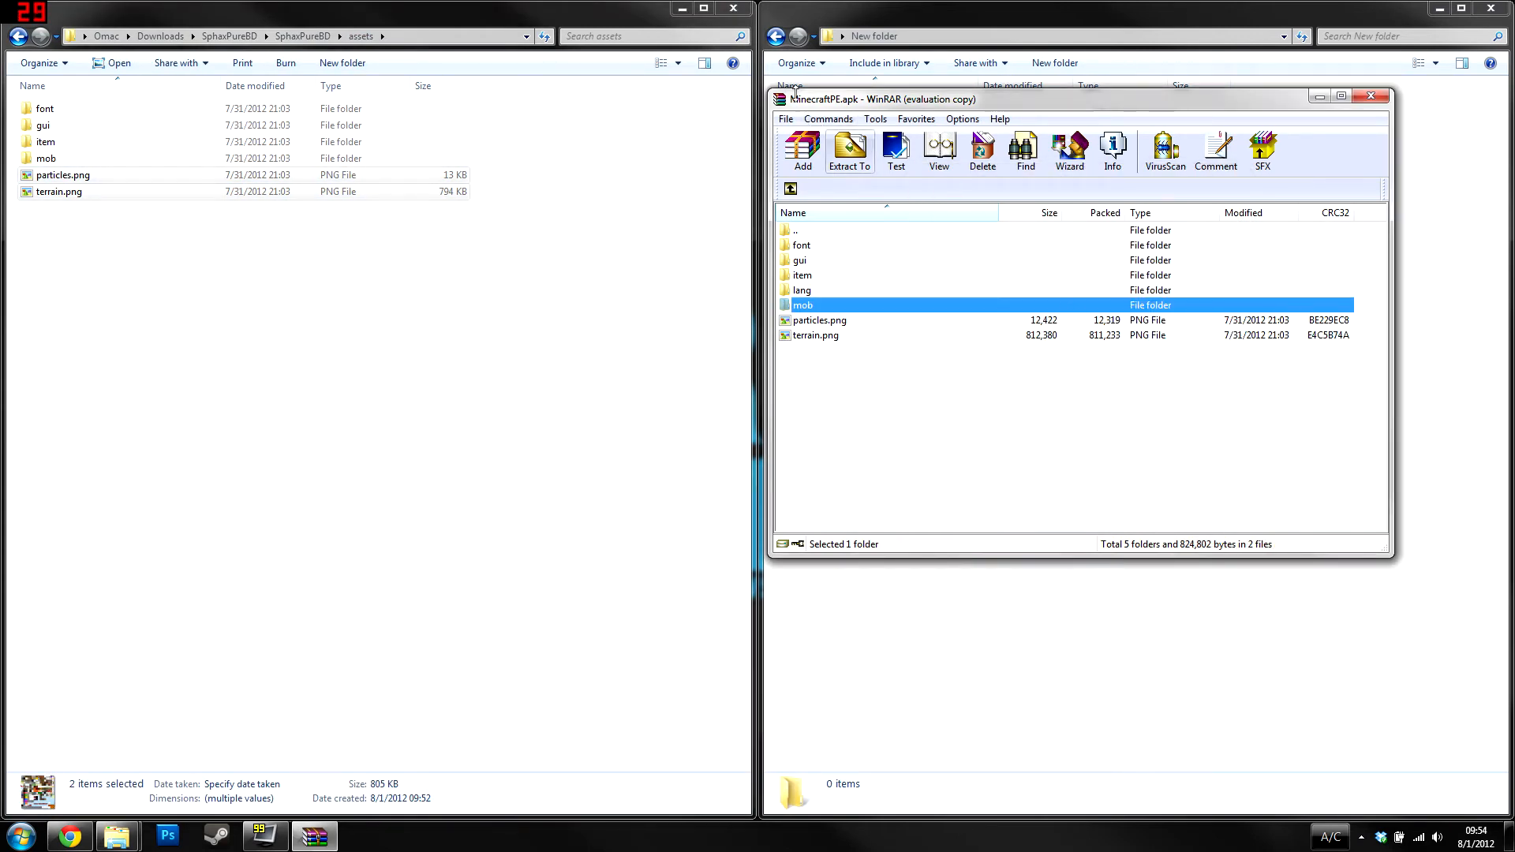
pyautogui.click(1371, 95)
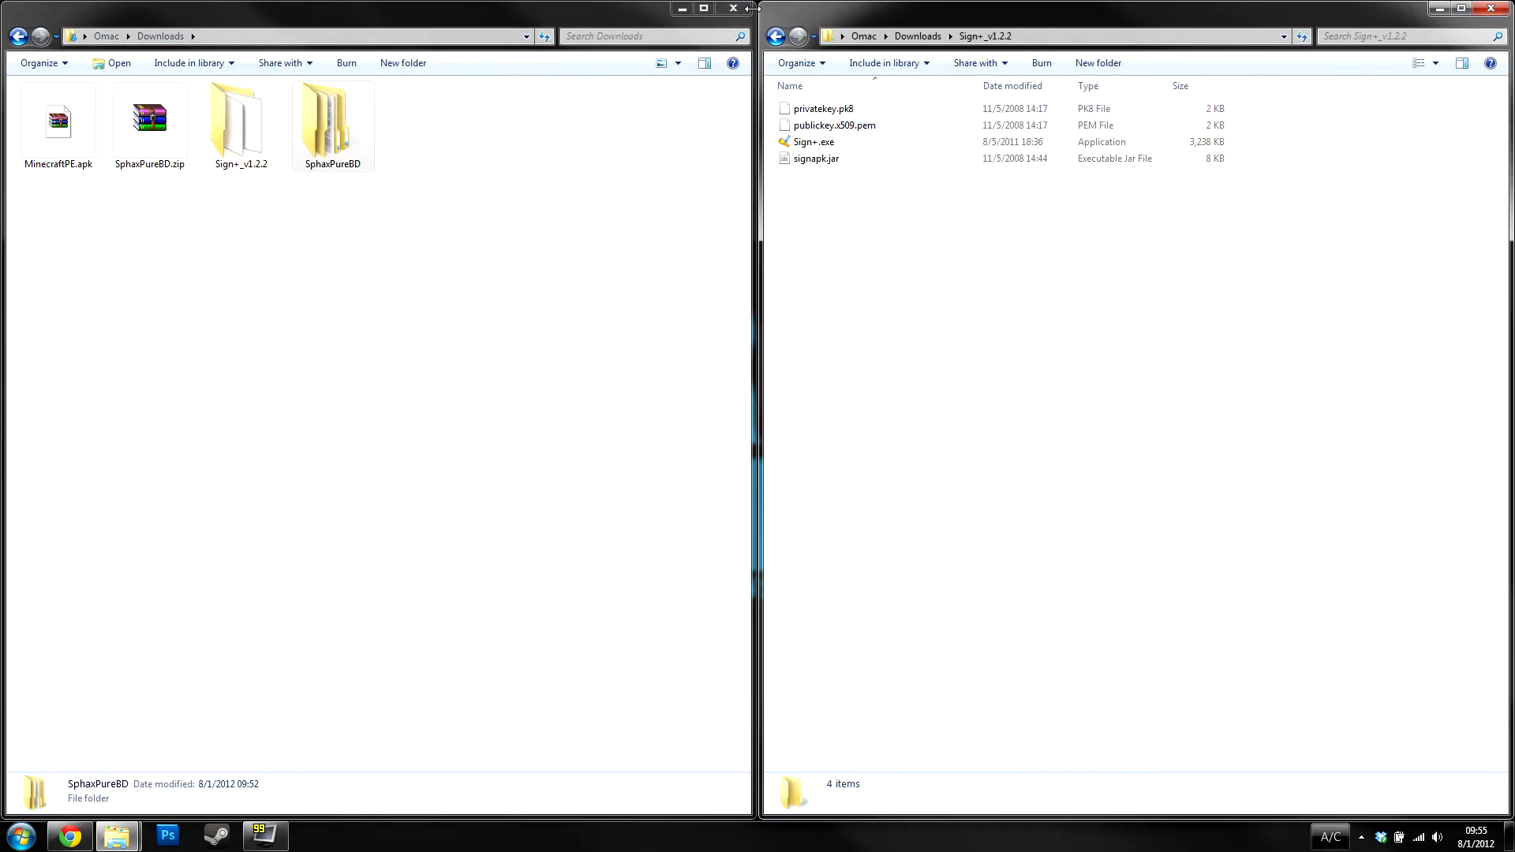
# - Run Sign+.exe, sign MinecraftPE.apk, and dismiss the success message
pyautogui.doubleClick(813, 142)
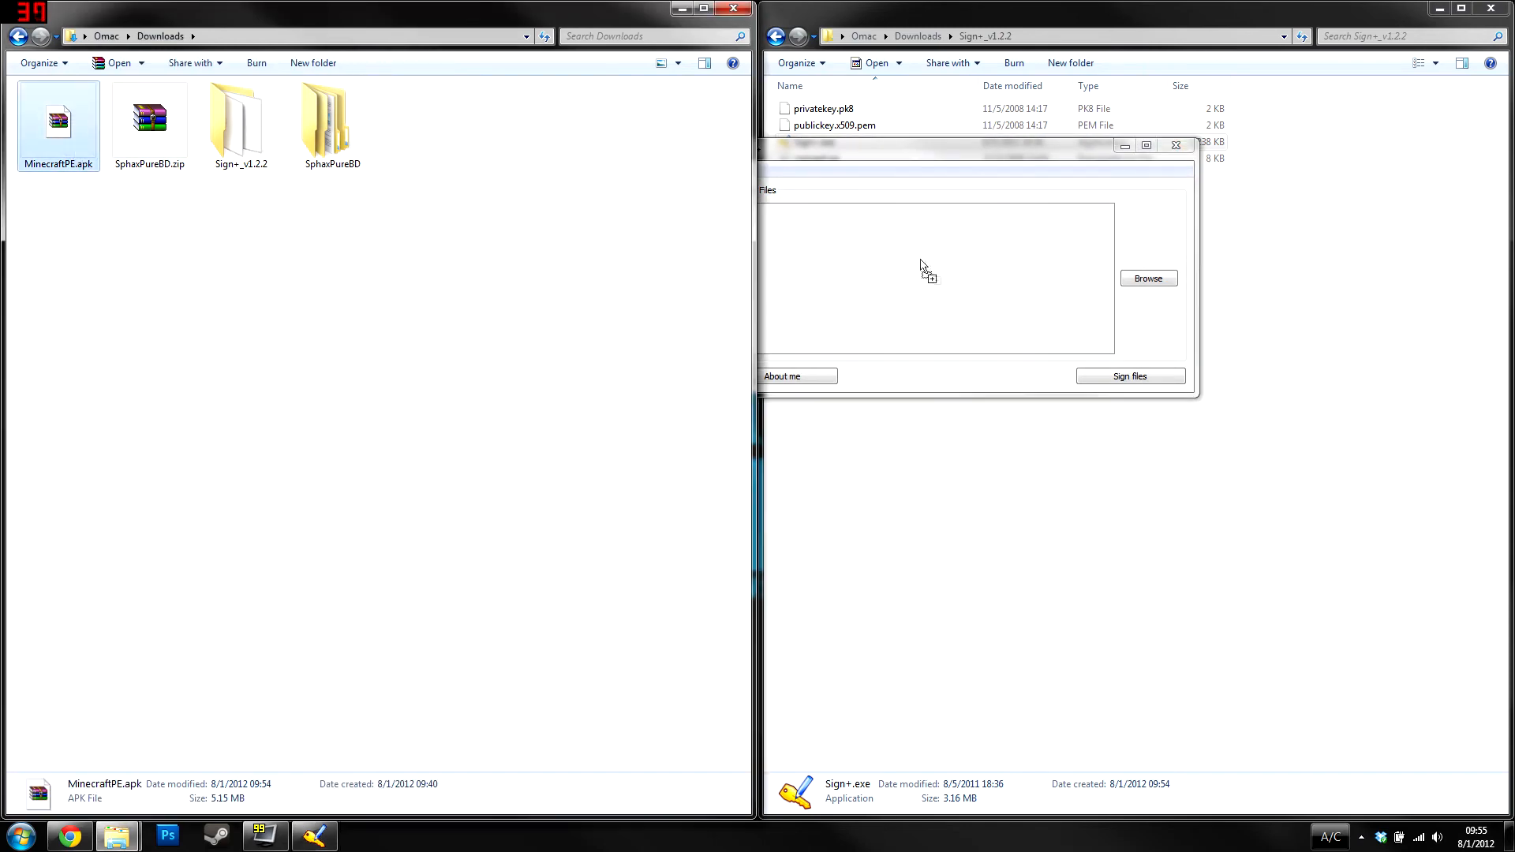
pyautogui.click(1129, 375)
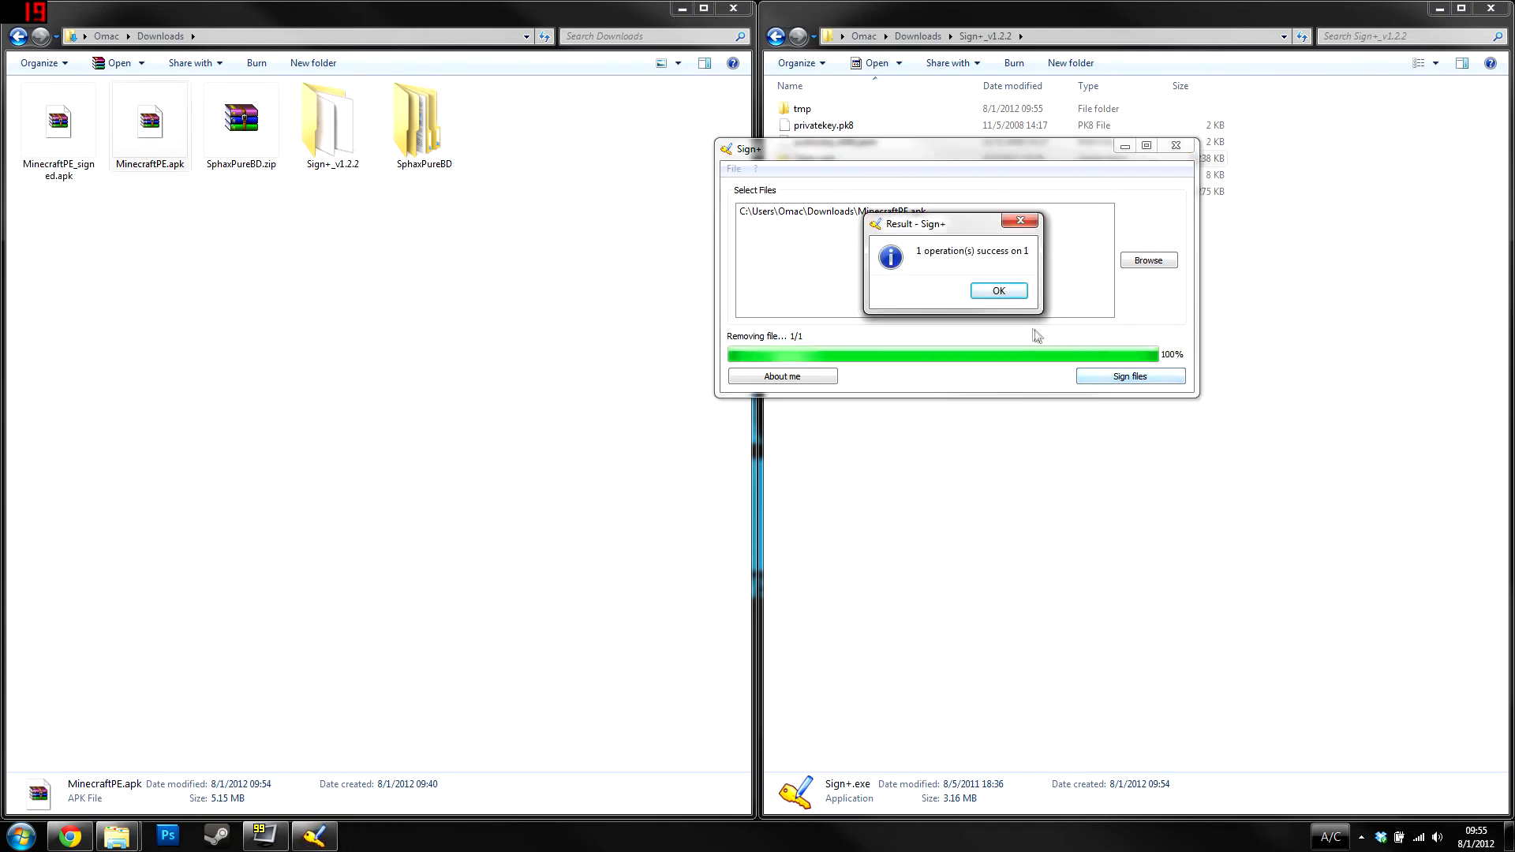
pyautogui.click(998, 291)
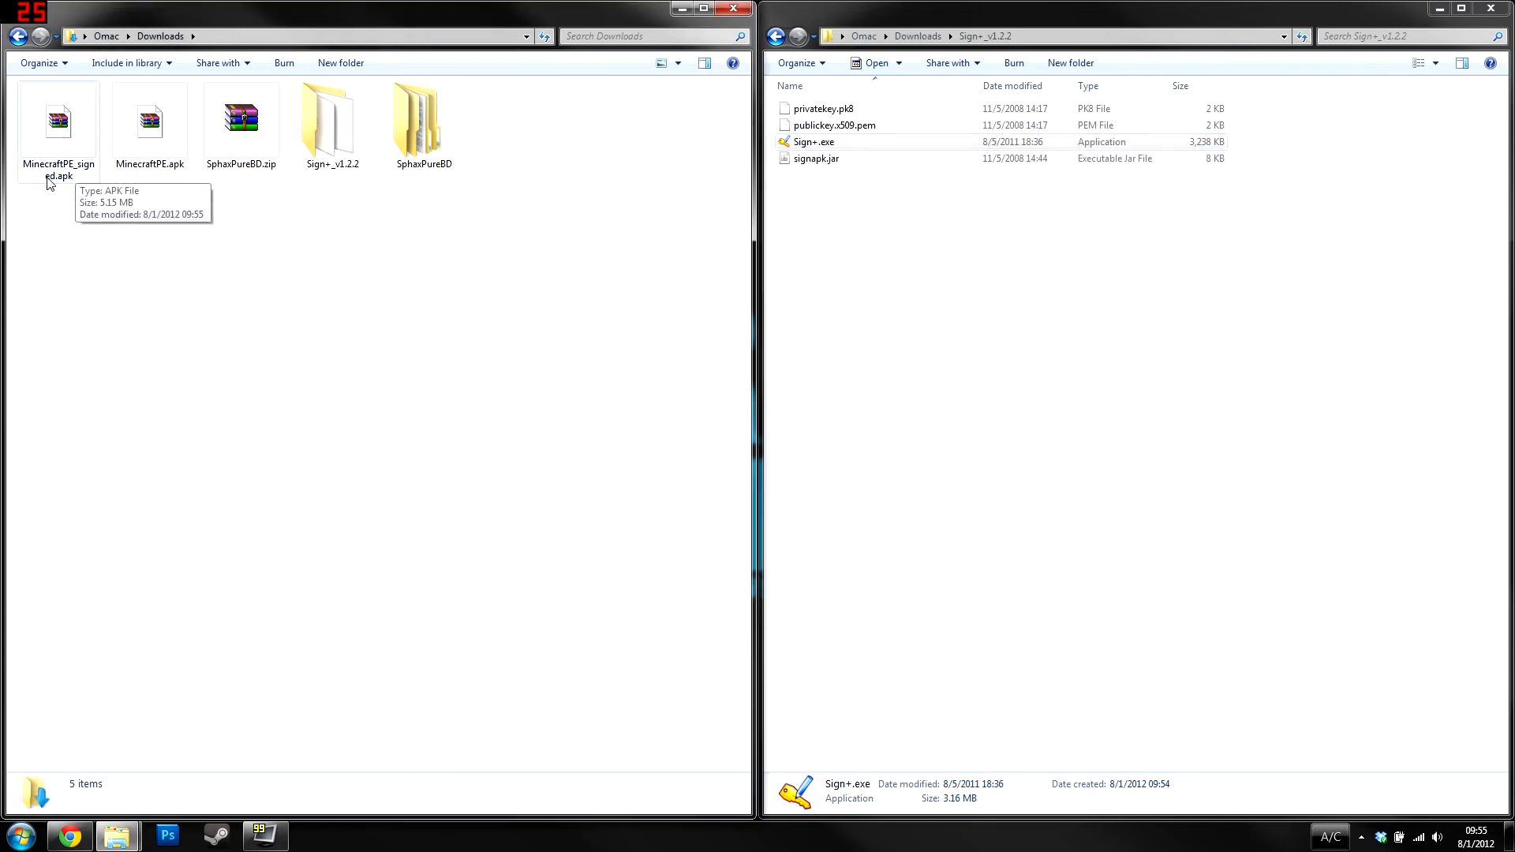
pyautogui.moveTo(297, 299)
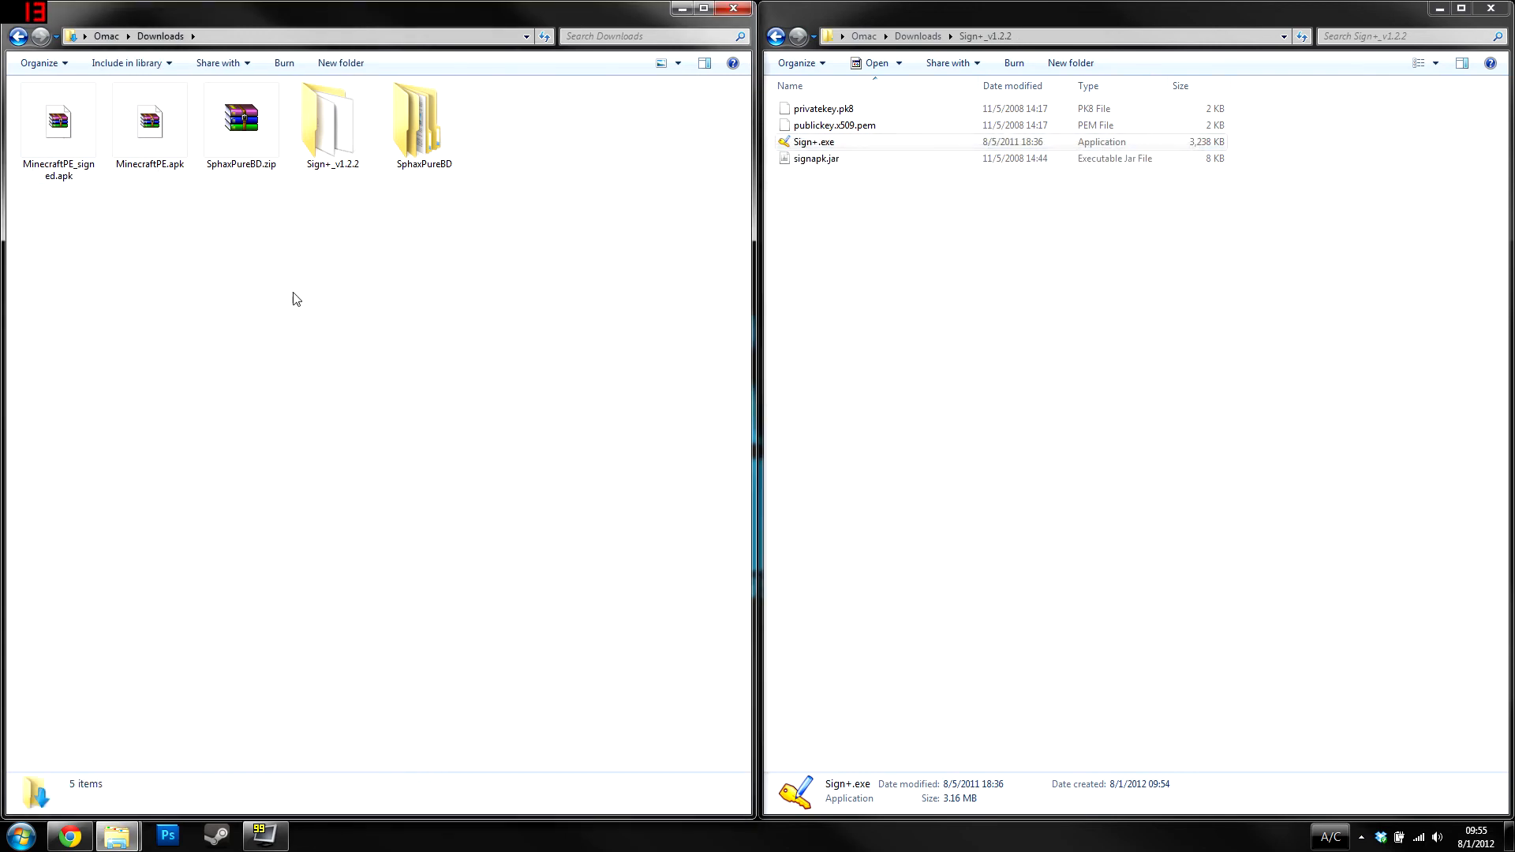